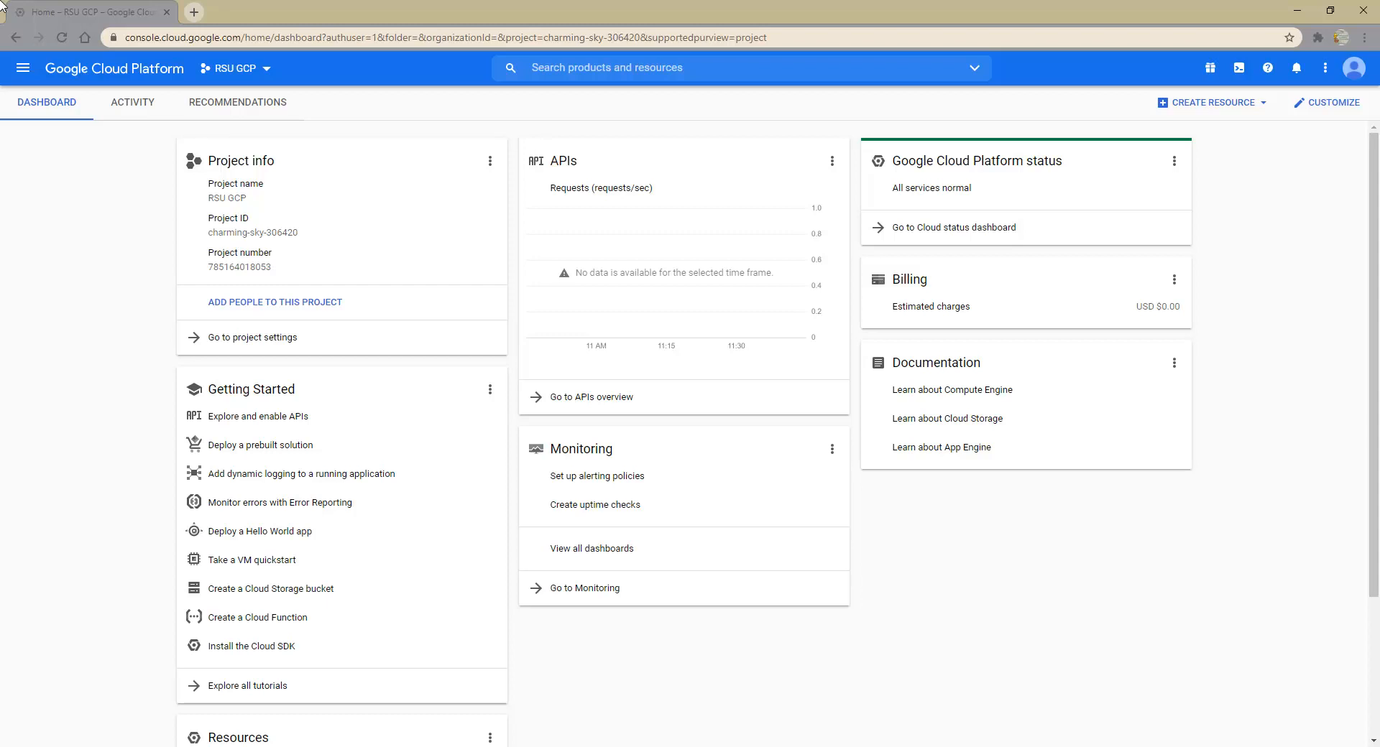
mouse_move(150, 234)
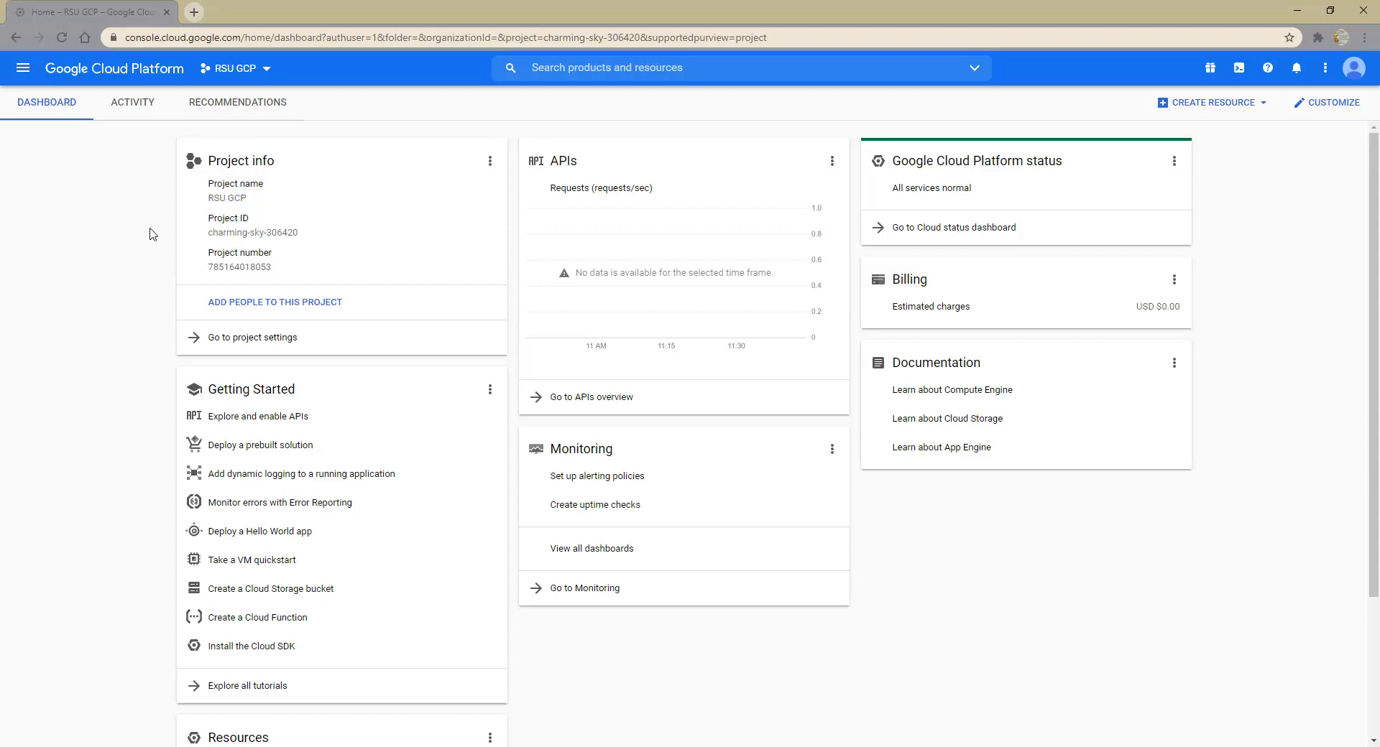
Go from the RSU GCP project dashboard to the APIs & Services overview
left_click(589, 397)
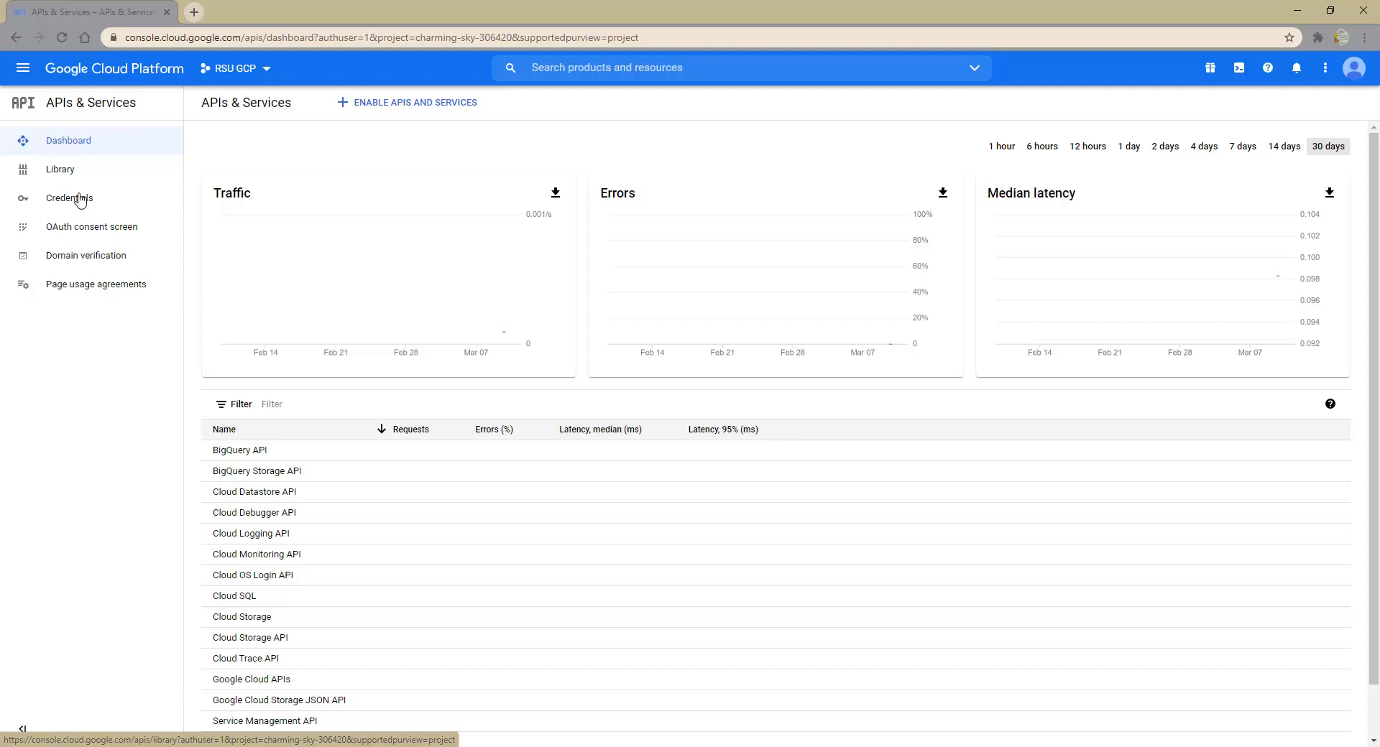
Search the API Library for 'com' and enable the Compute Engine API
left_click(59, 169)
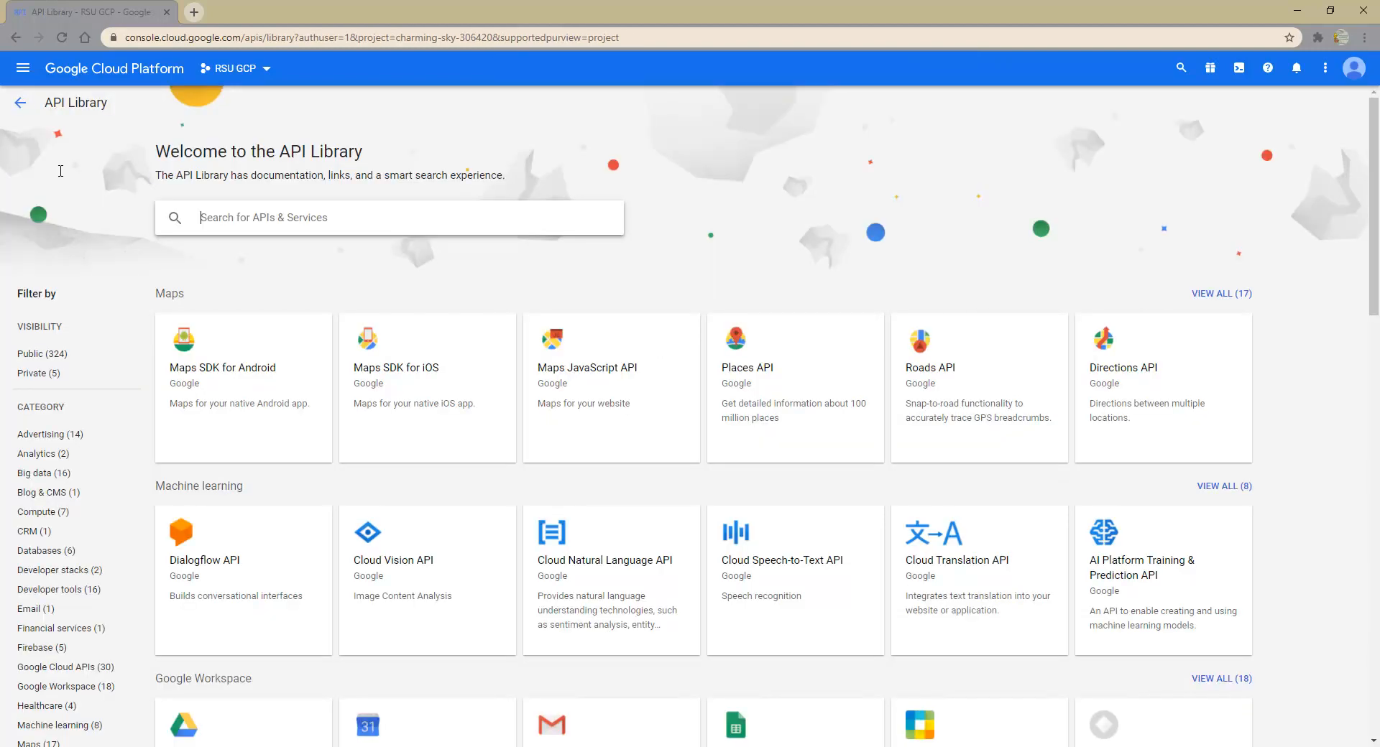
mouse_move(198, 218)
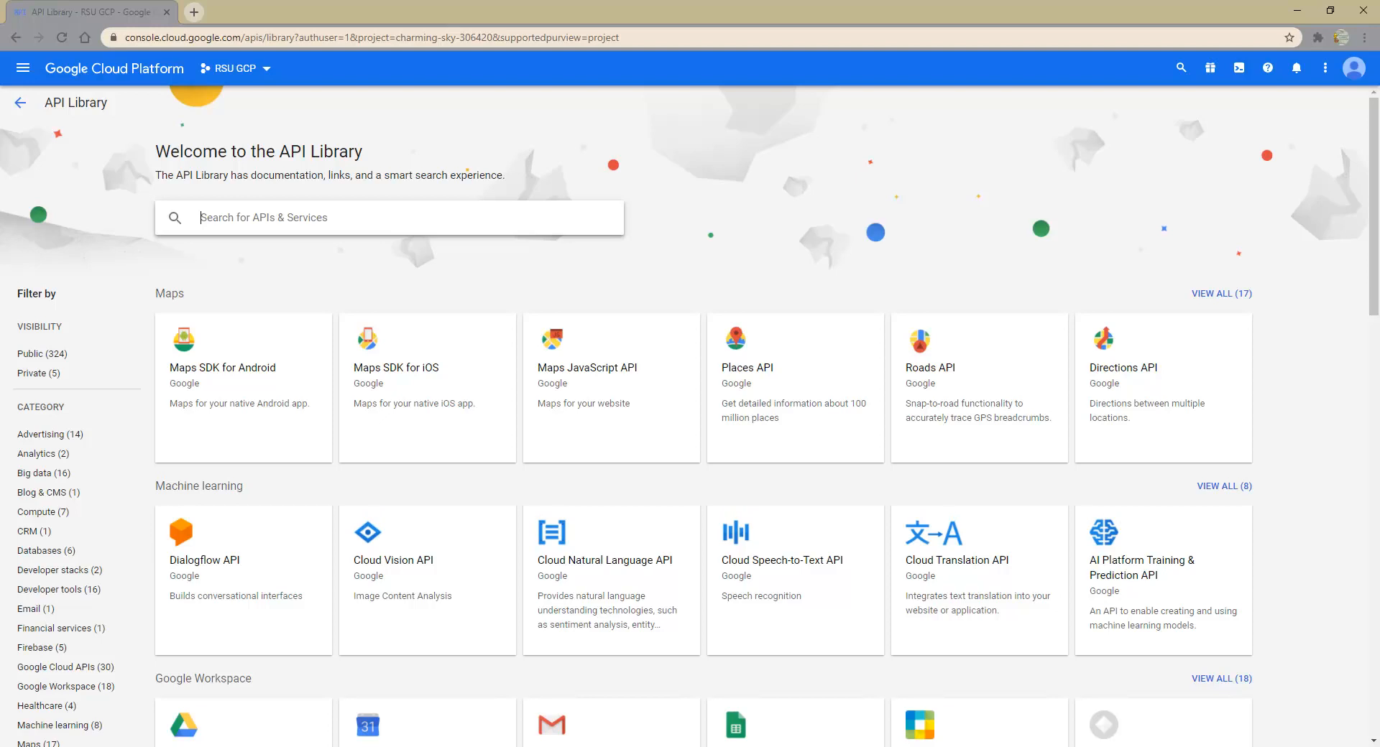
type("com")
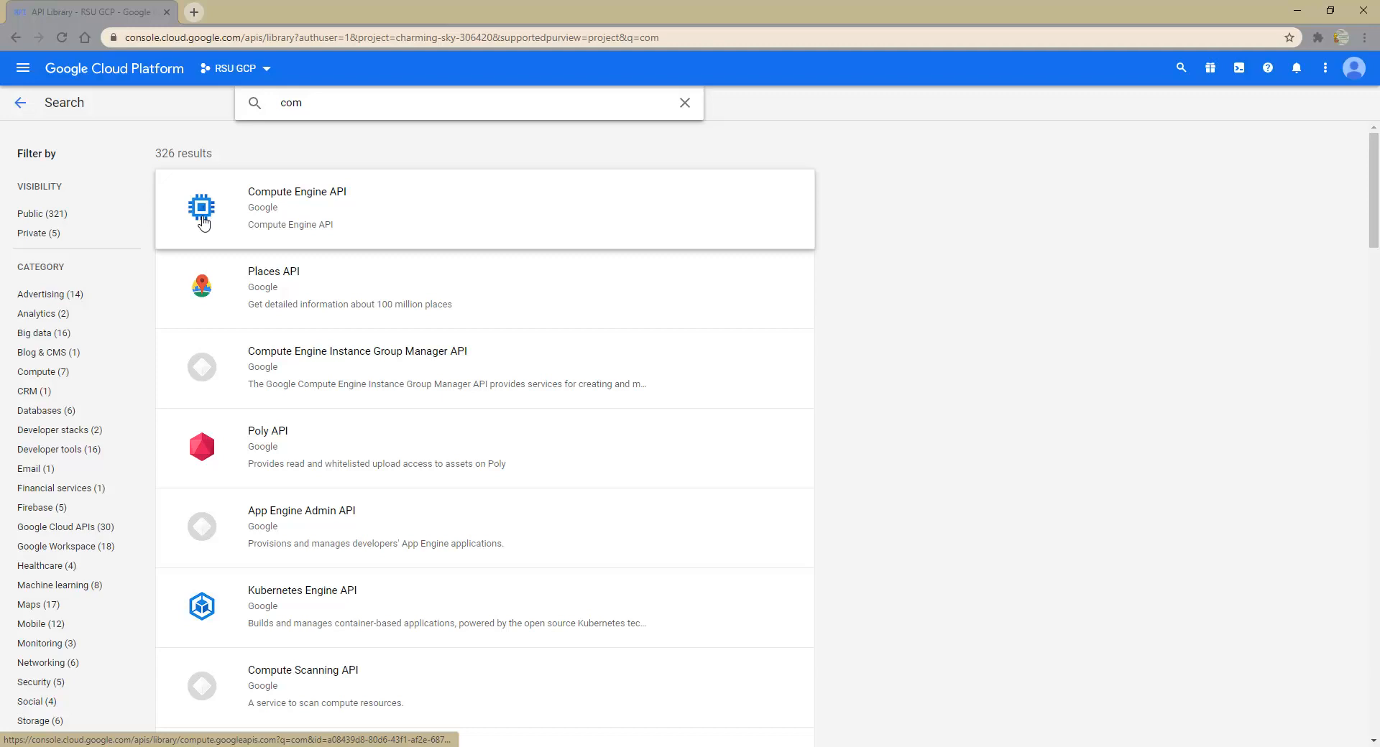
mouse_move(306, 204)
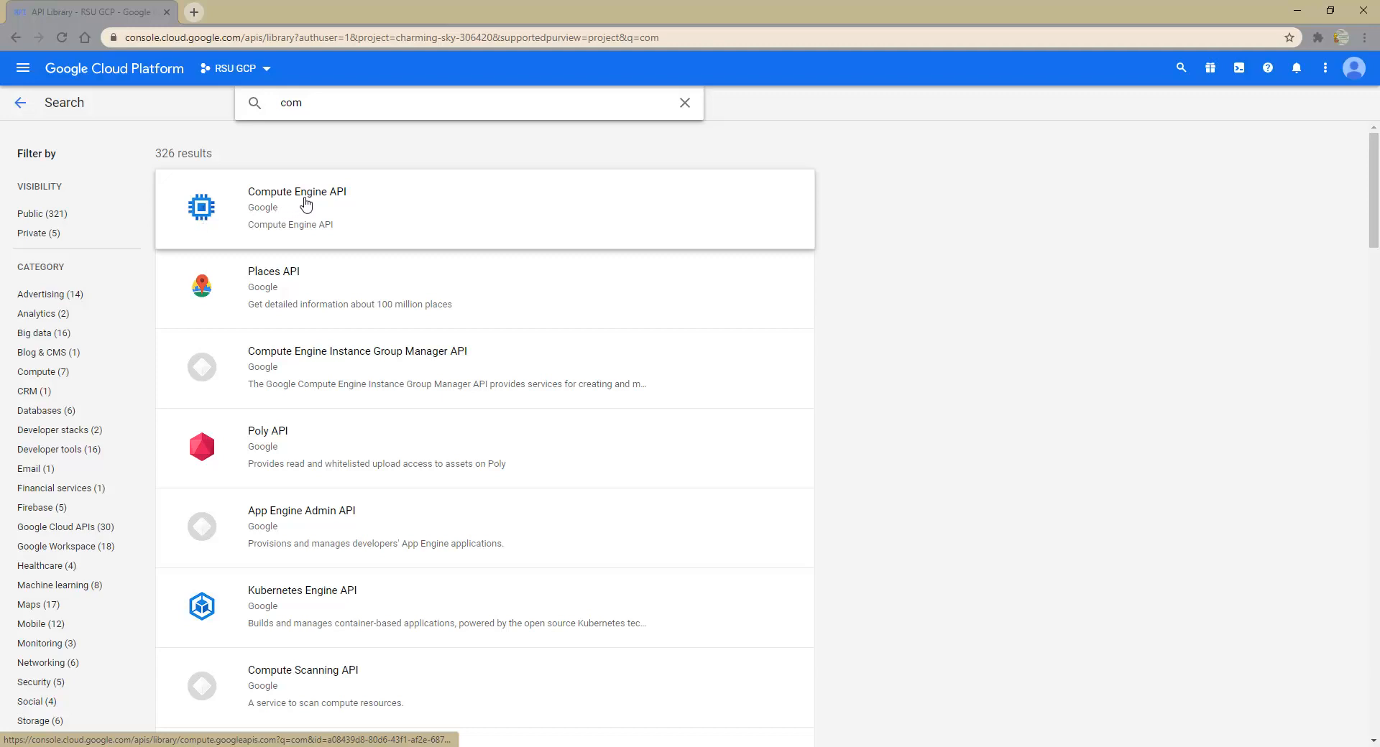
left_click(297, 191)
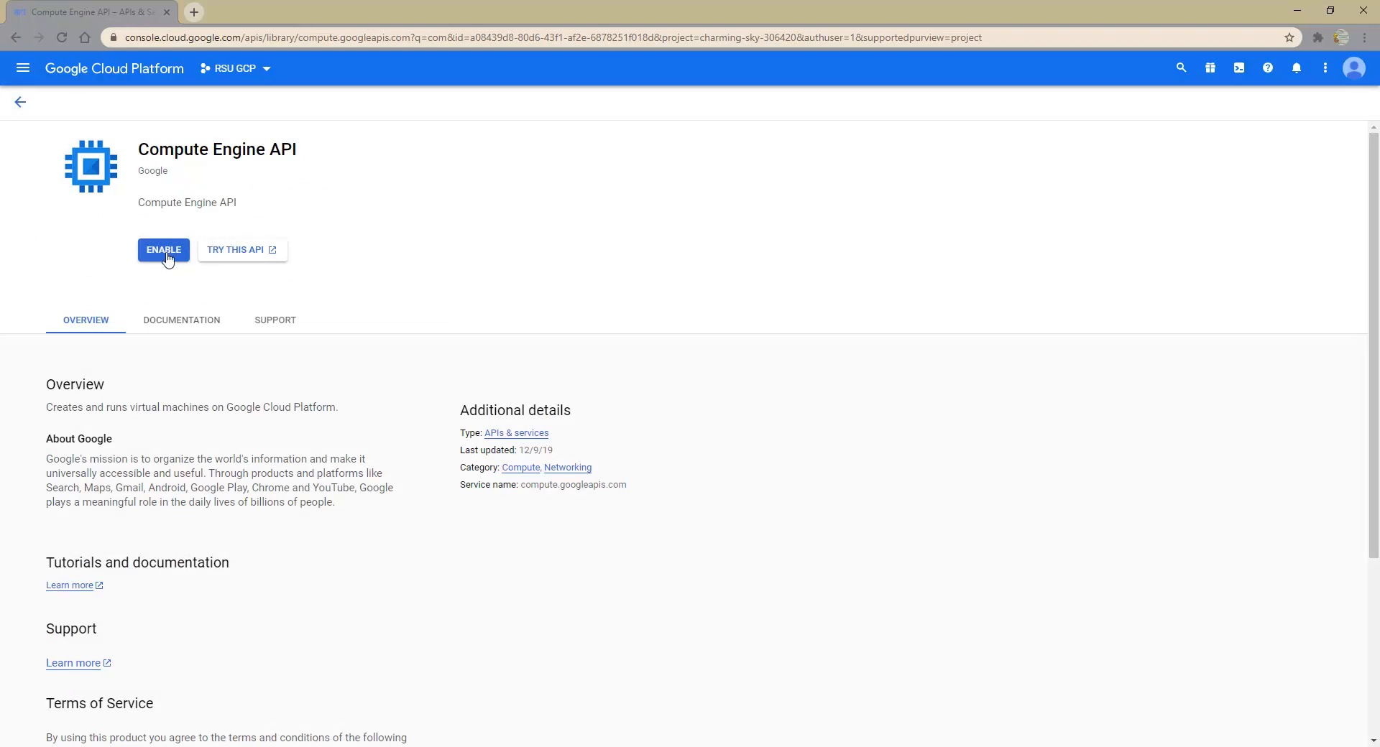
left_click(163, 250)
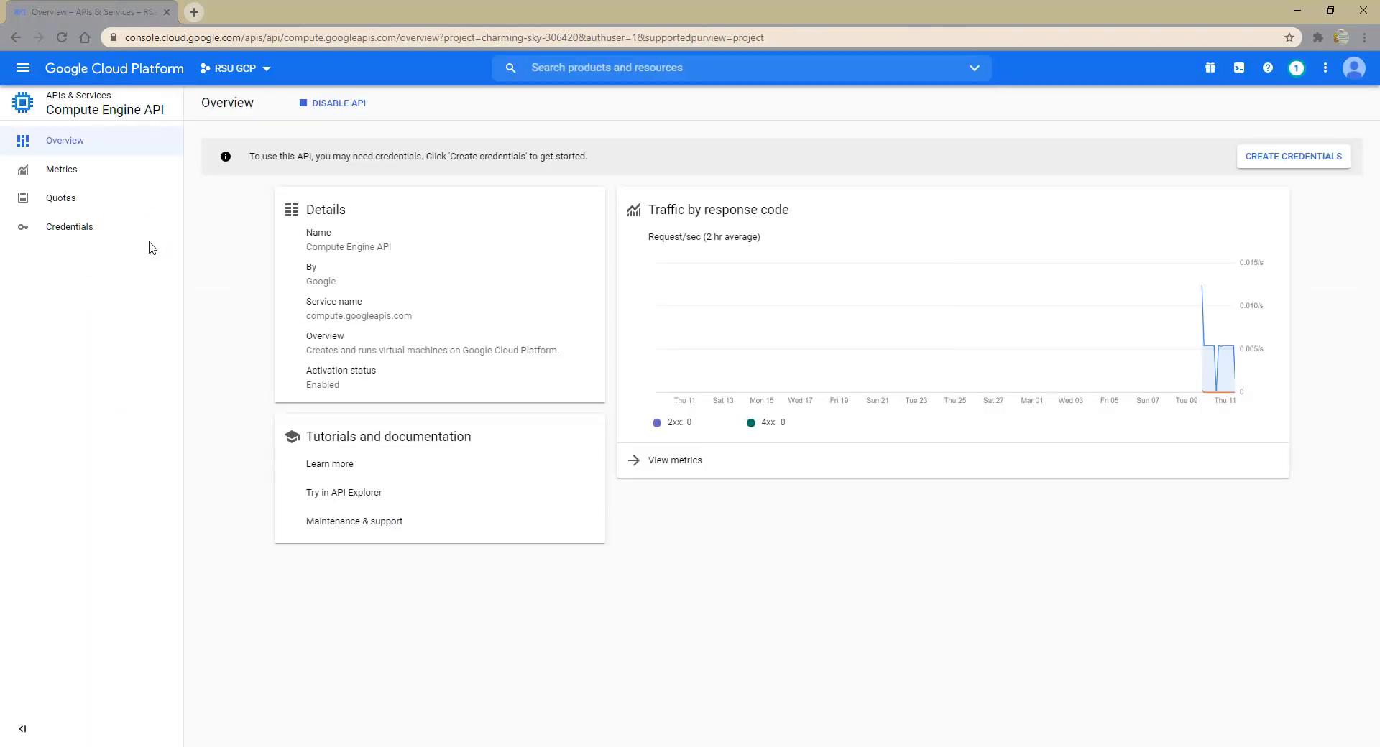
mouse_move(118, 179)
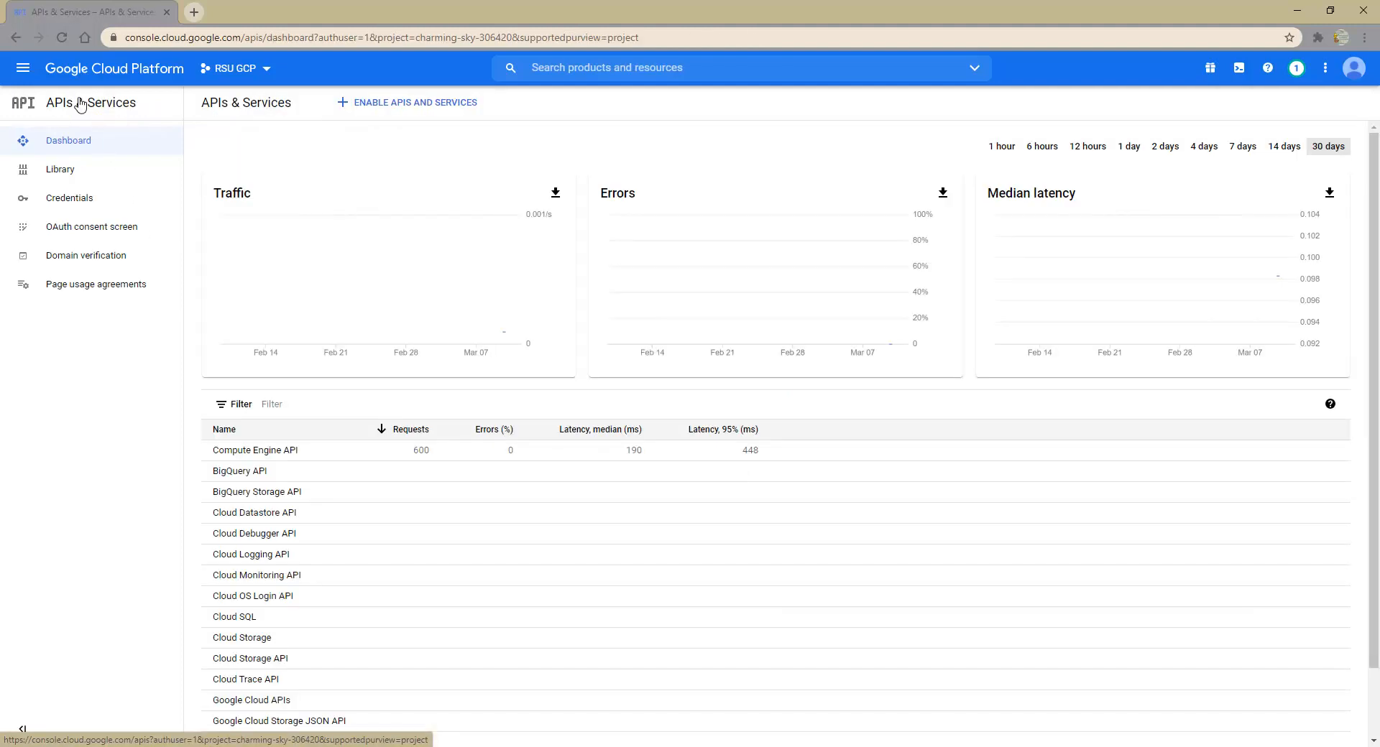
mouse_move(258, 107)
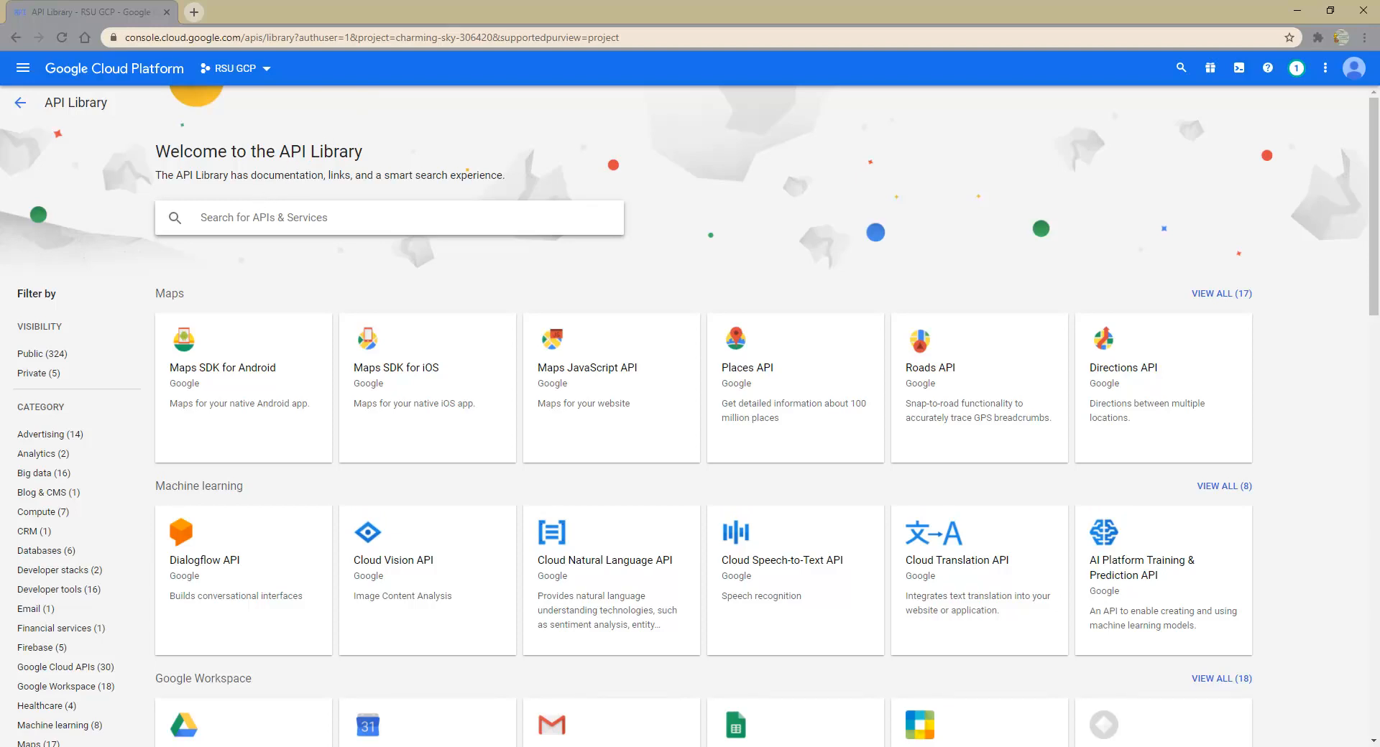
Search the API Library for 'clo' and enable Cloud Resource Manager API
type("clo")
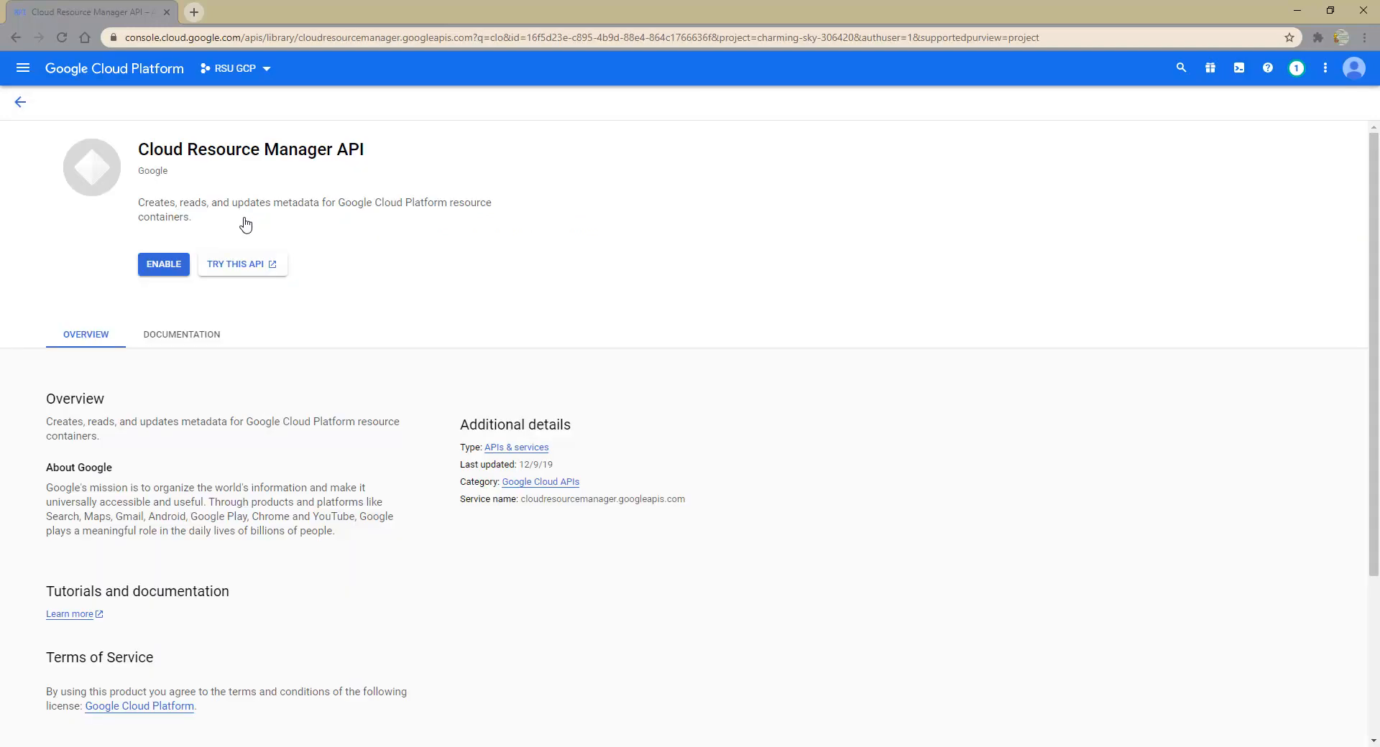
left_click(163, 264)
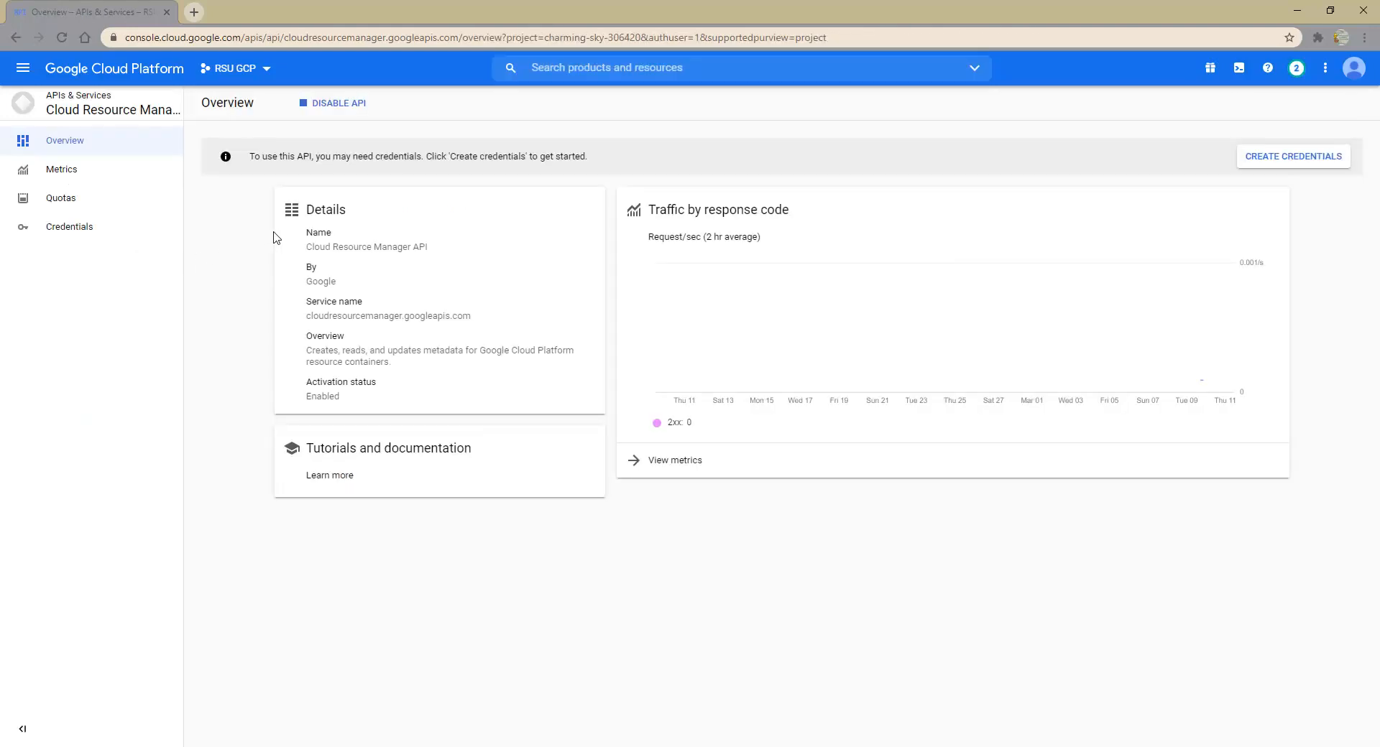
mouse_move(279, 239)
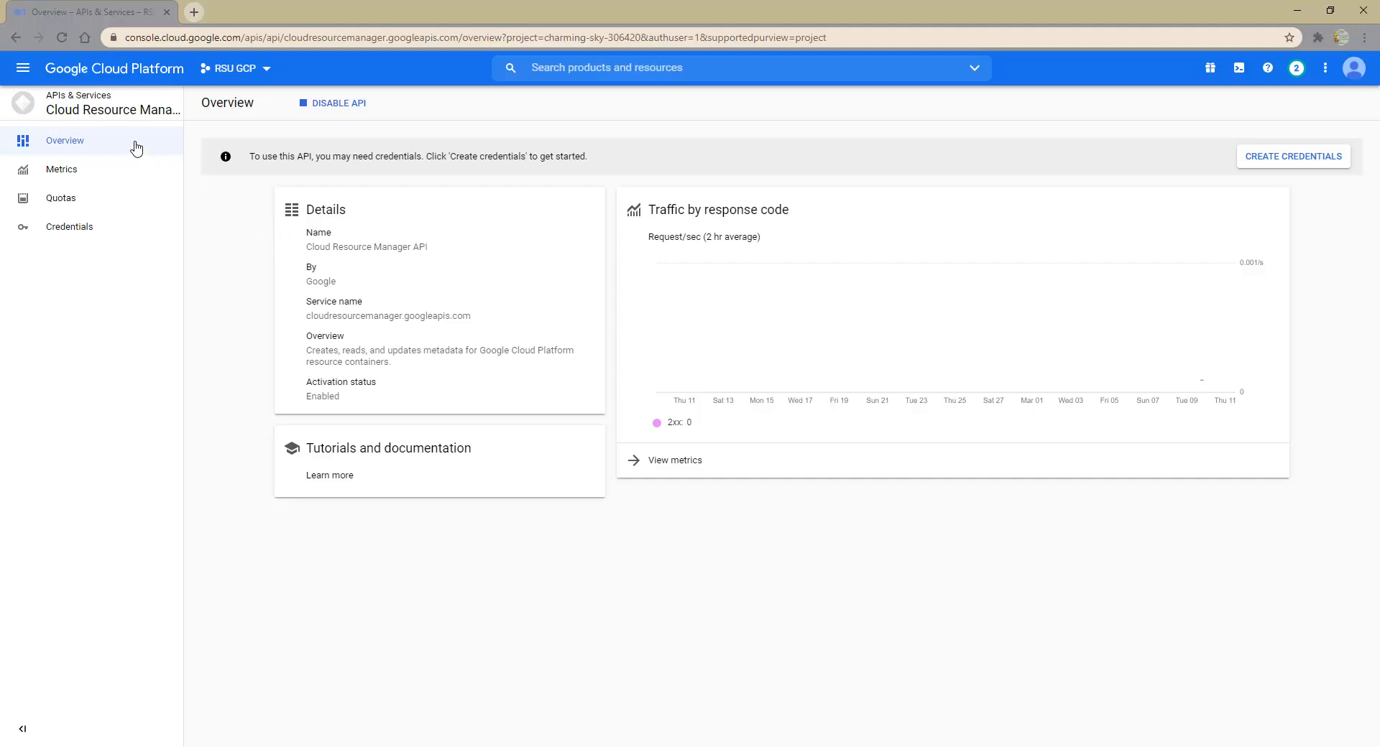
Navigate through IAM & Admin to the Service Accounts page
left_click(23, 68)
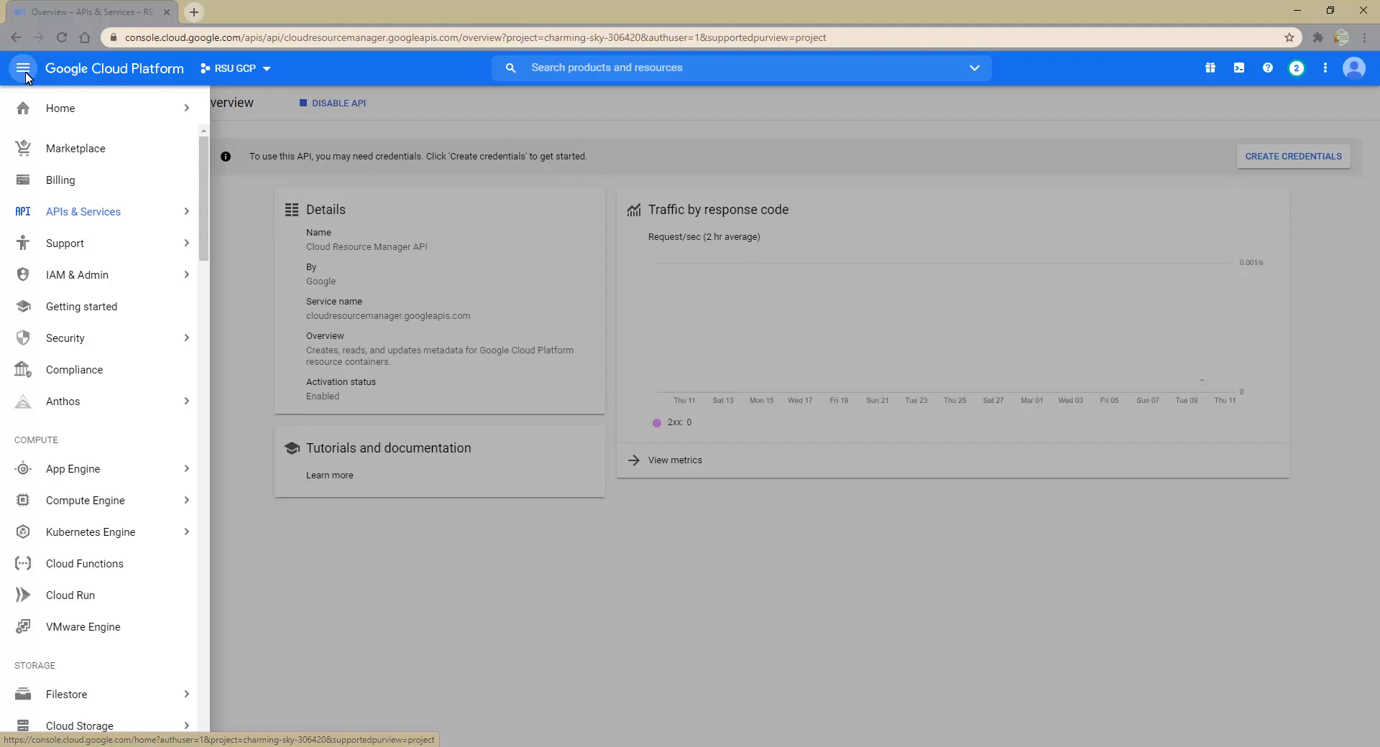
mouse_move(79, 168)
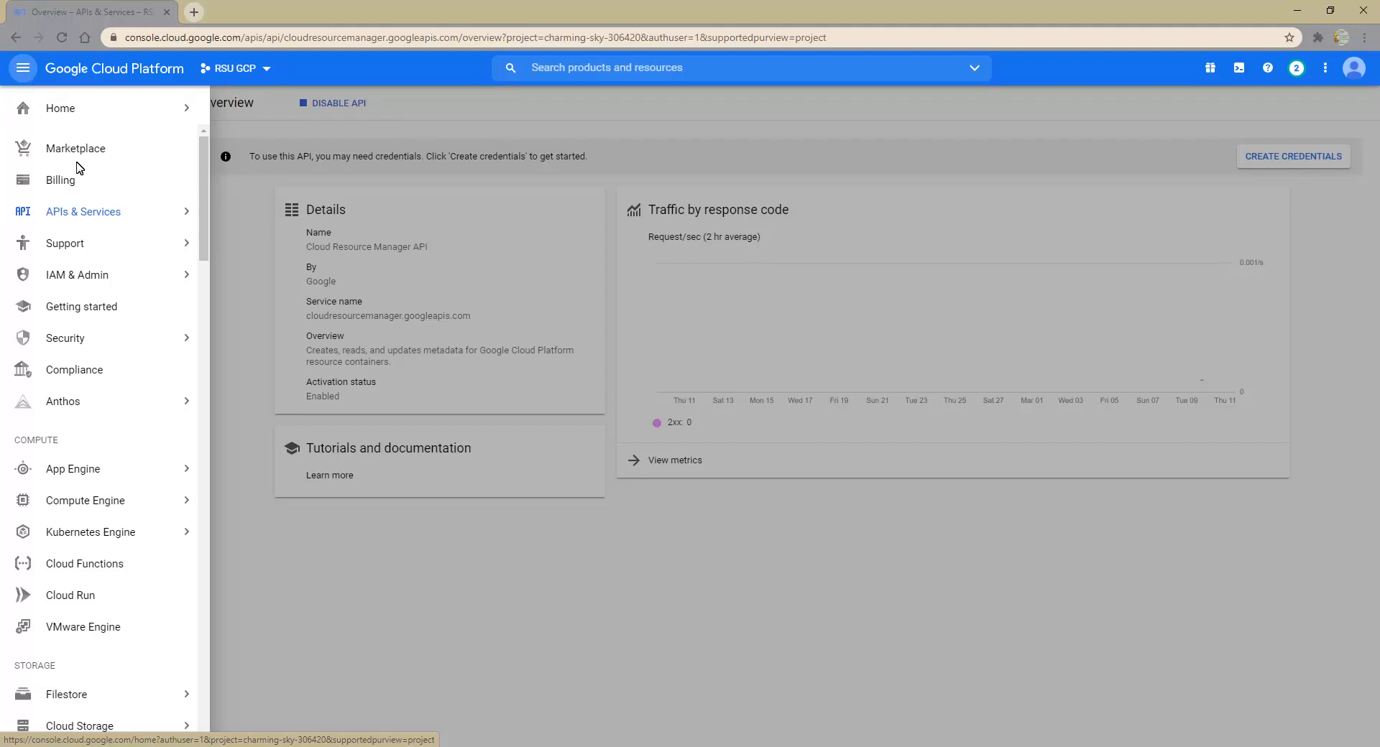
left_click(77, 275)
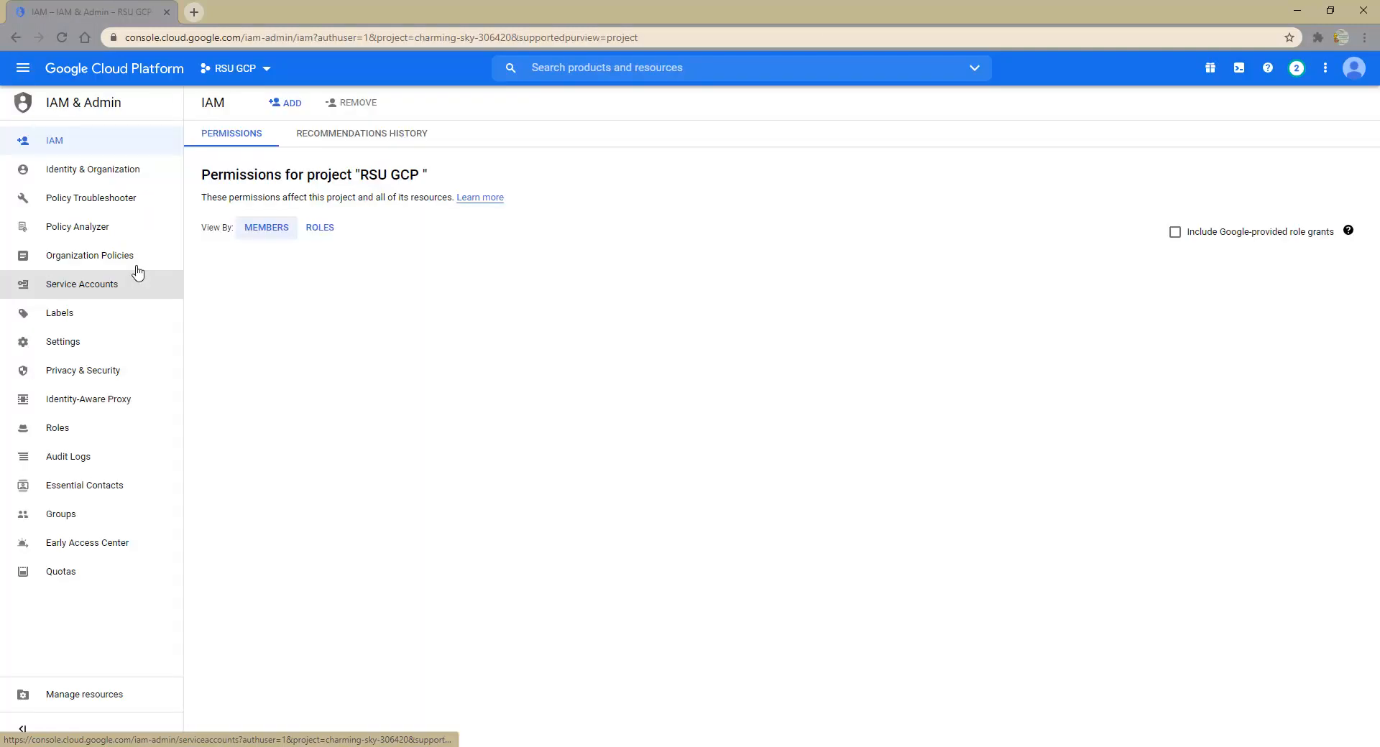
left_click(81, 283)
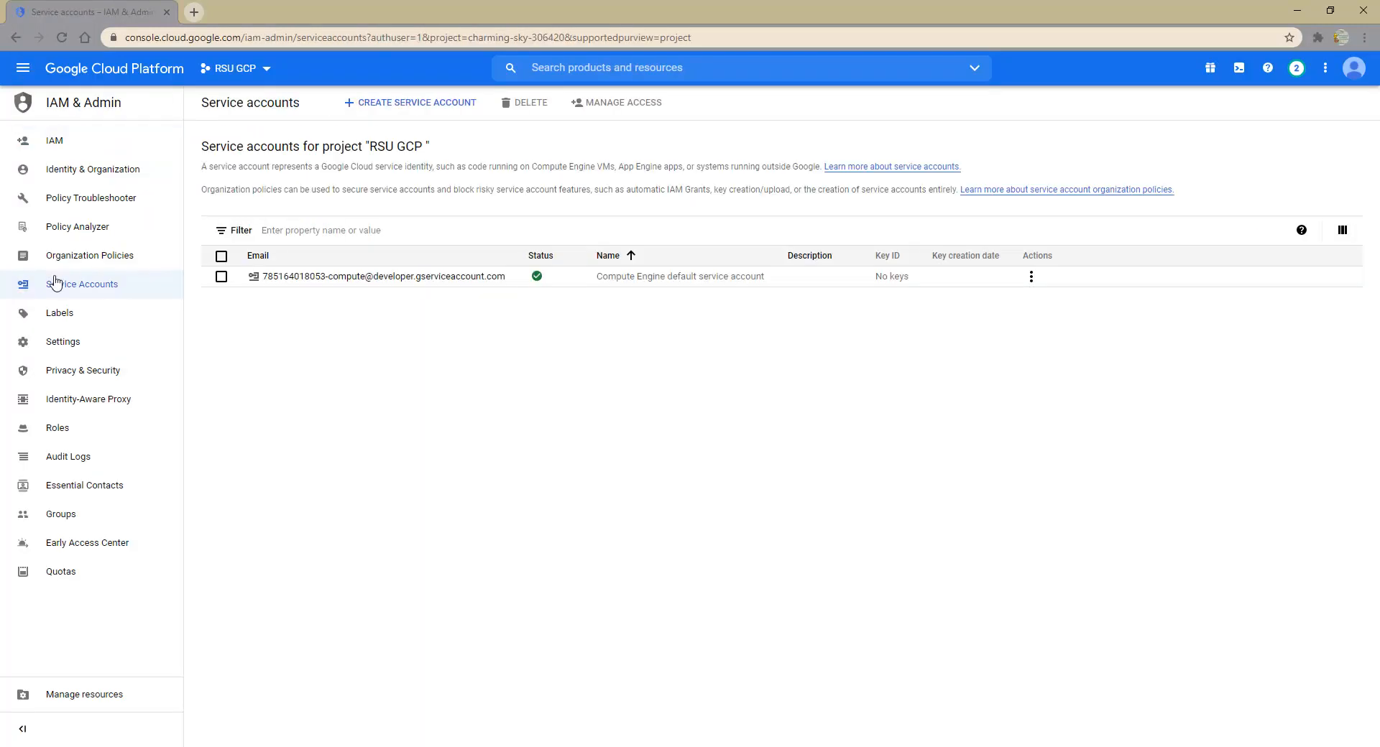
mouse_move(141, 239)
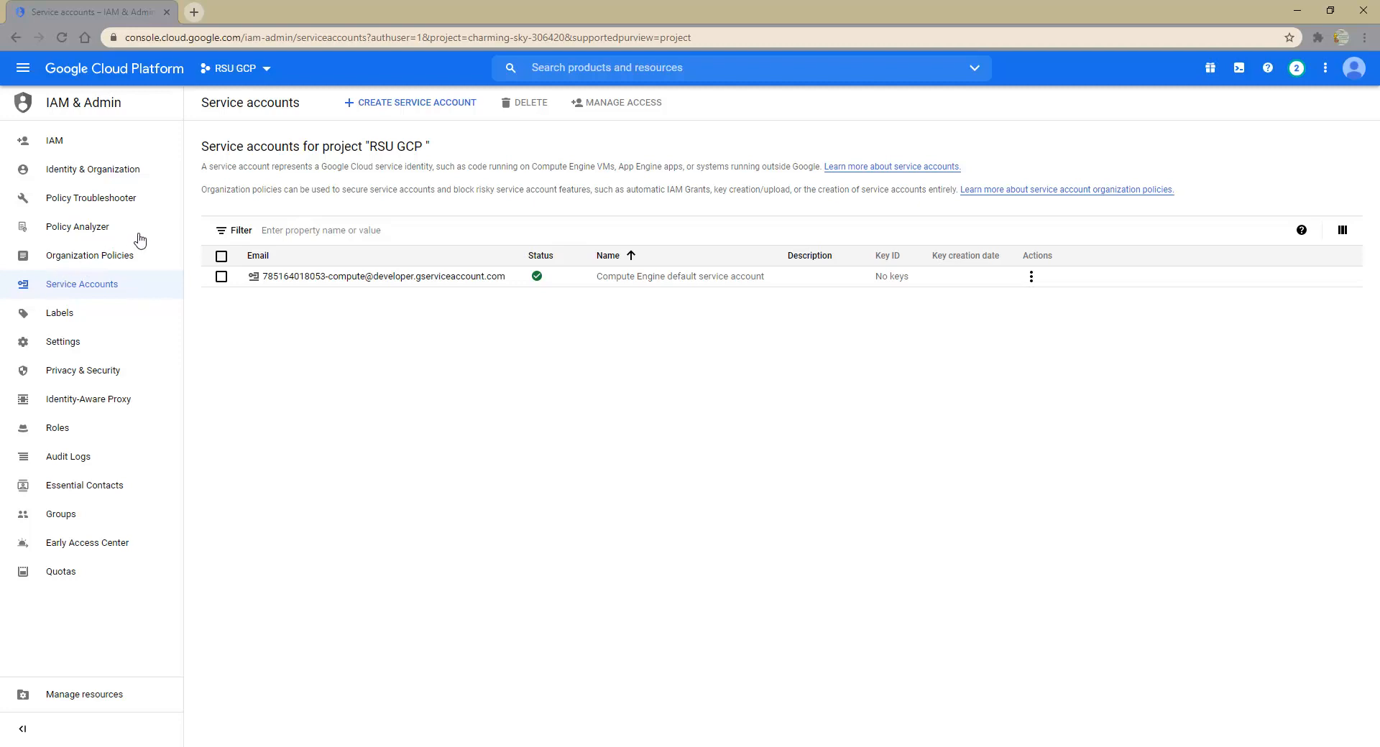
mouse_move(409, 102)
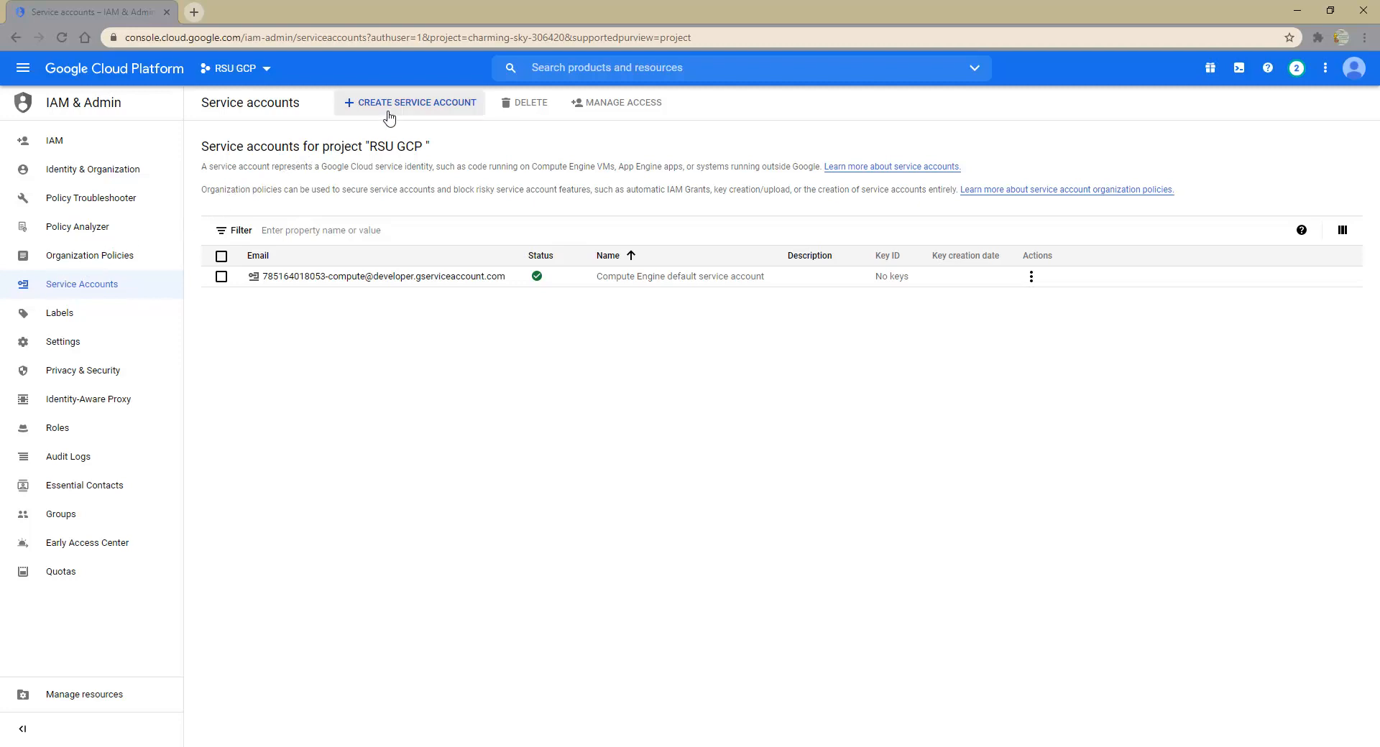
Create a service account named 'RSU GCP' with a training description
left_click(408, 102)
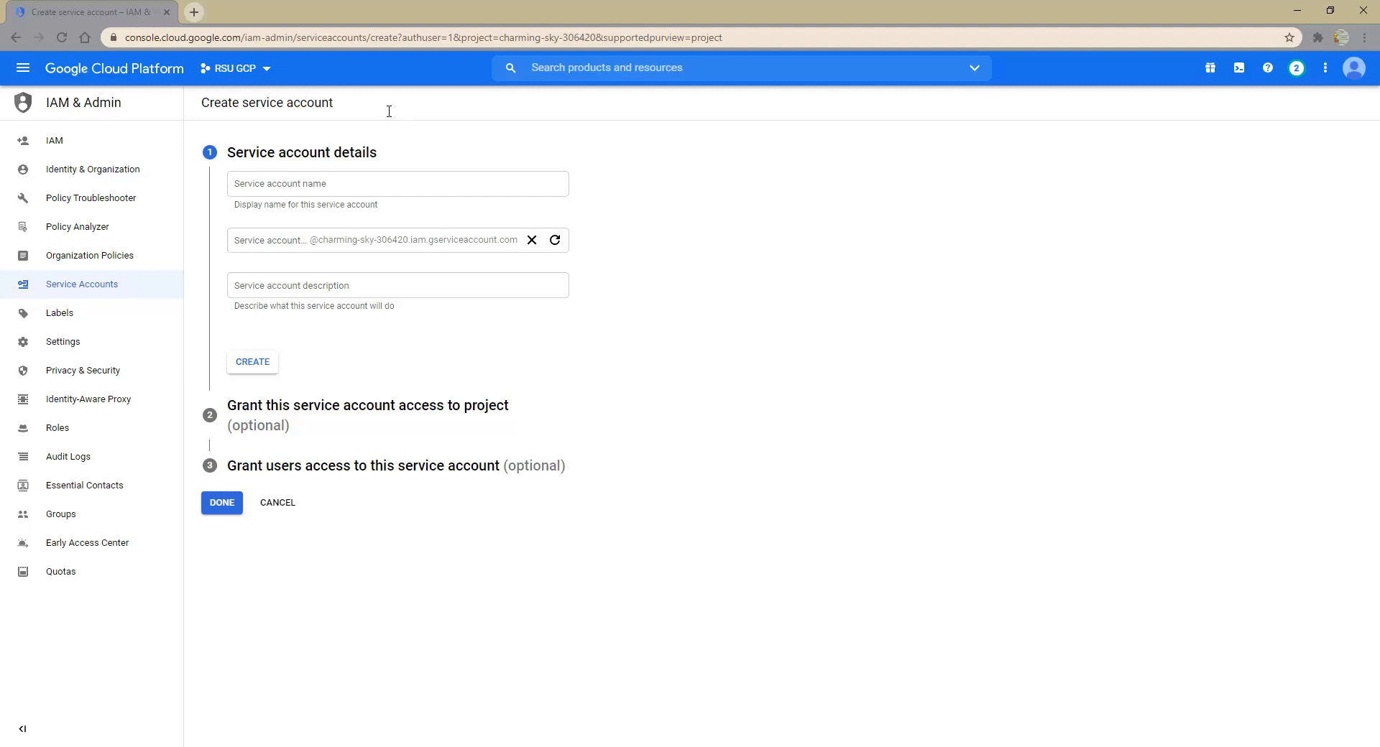
mouse_move(279, 173)
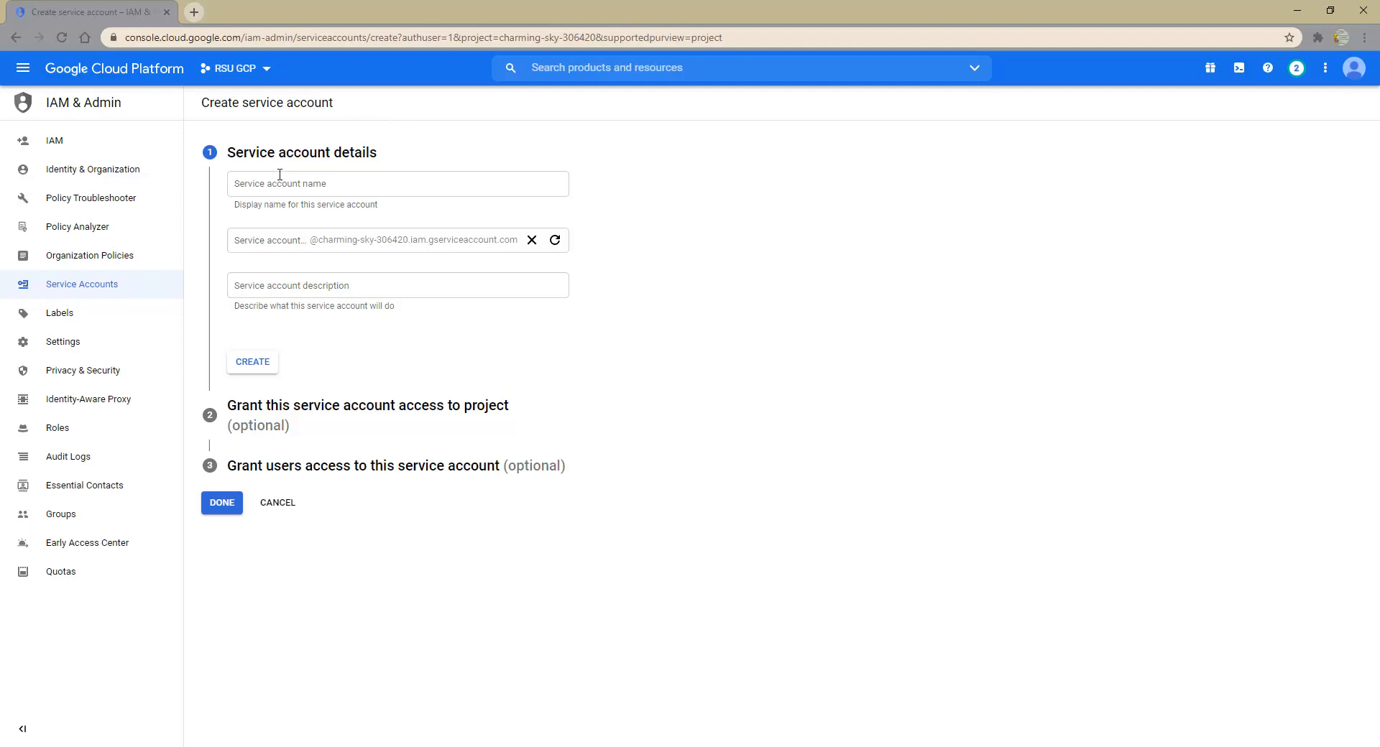
type("RSU")
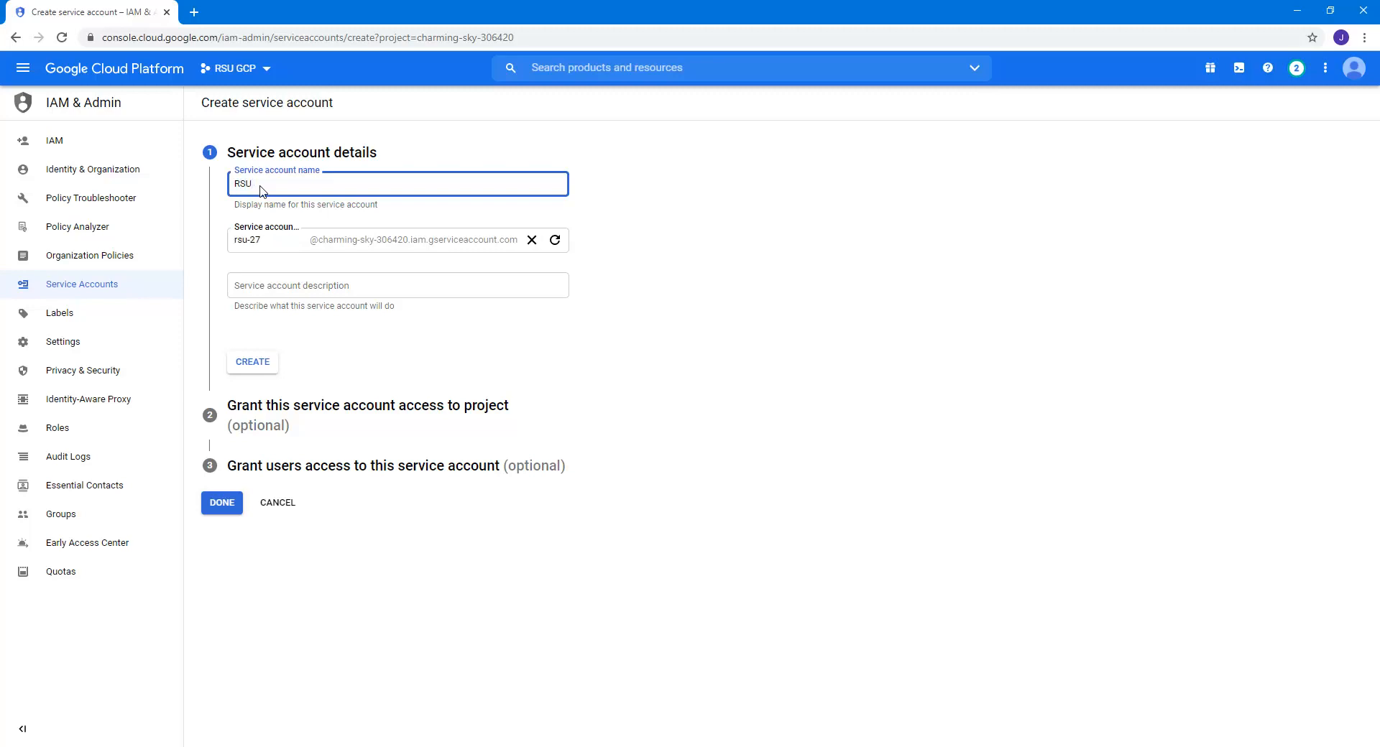
type("GCP")
left_click(397, 285)
type("for training")
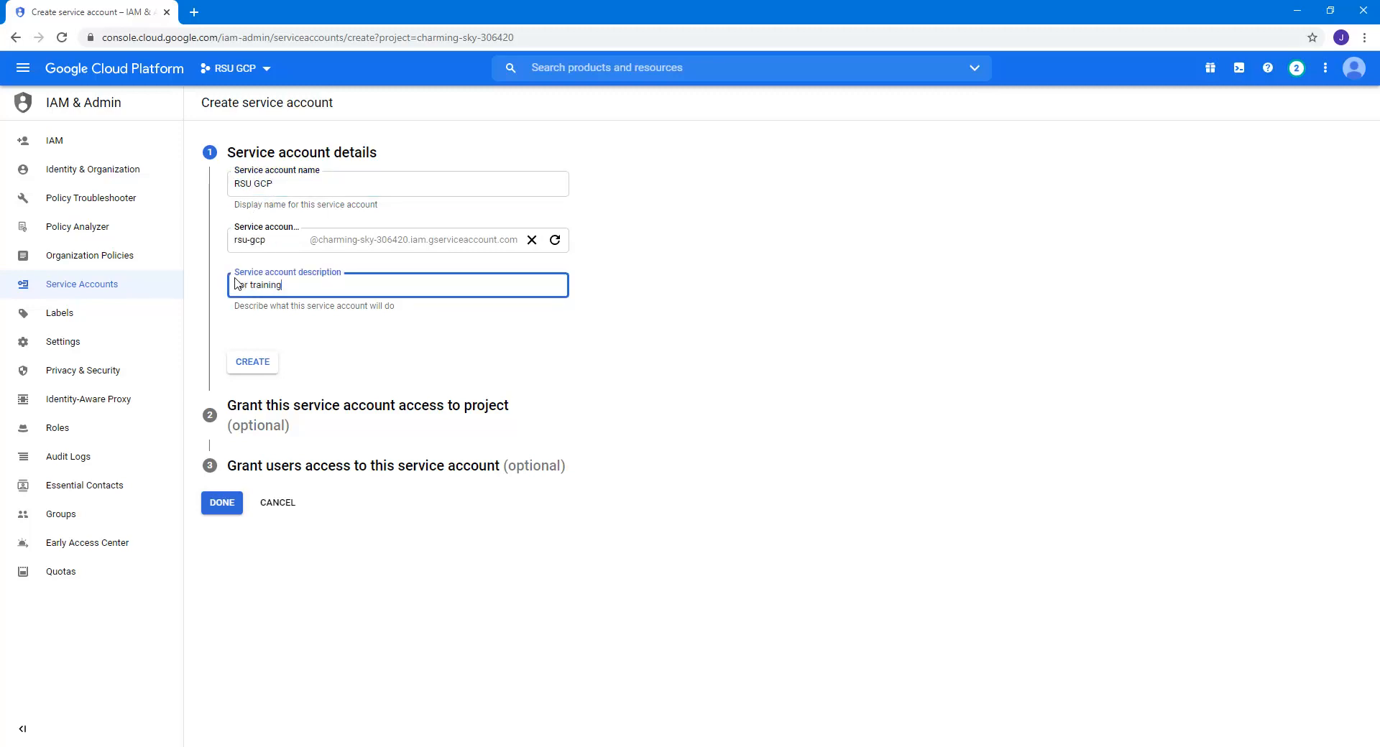
left_click(251, 361)
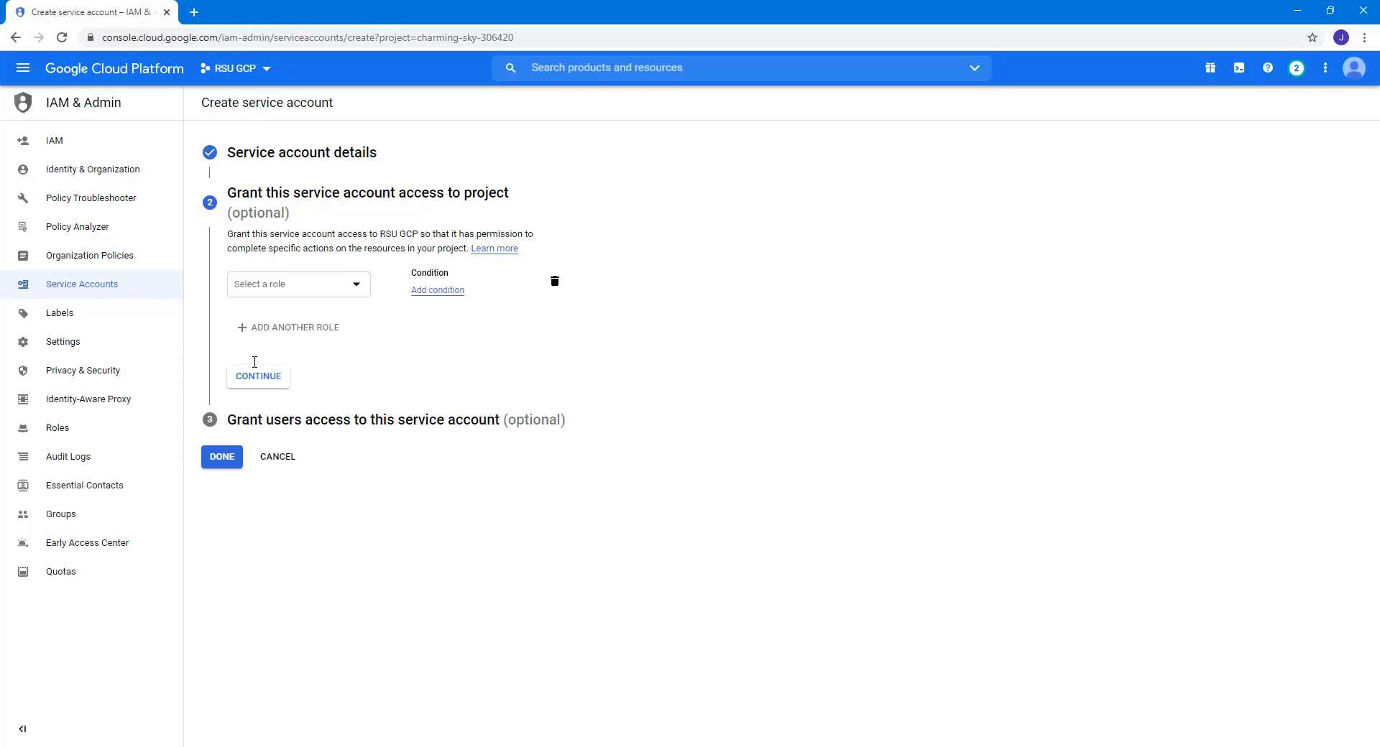
Grant the account the Compute Network Viewer and Basic > Viewer roles
left_click(298, 283)
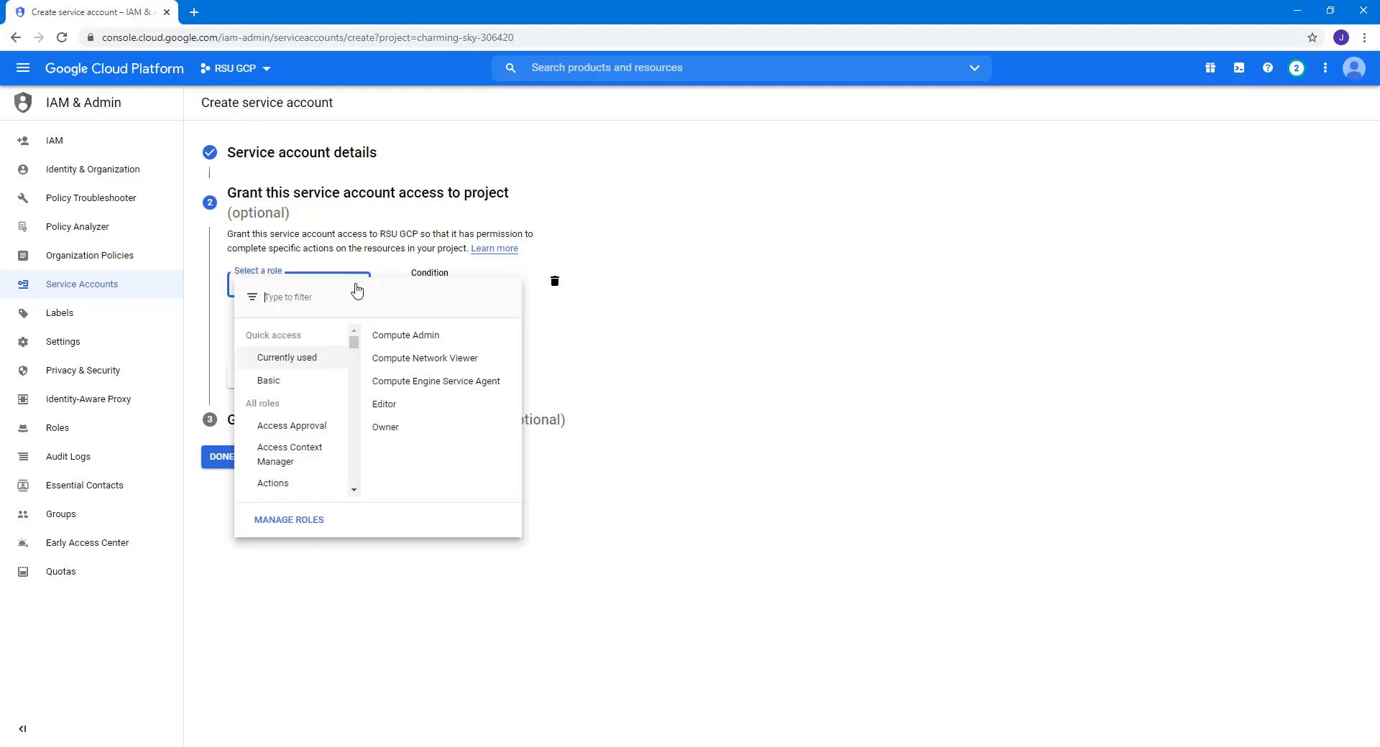
left_click(424, 359)
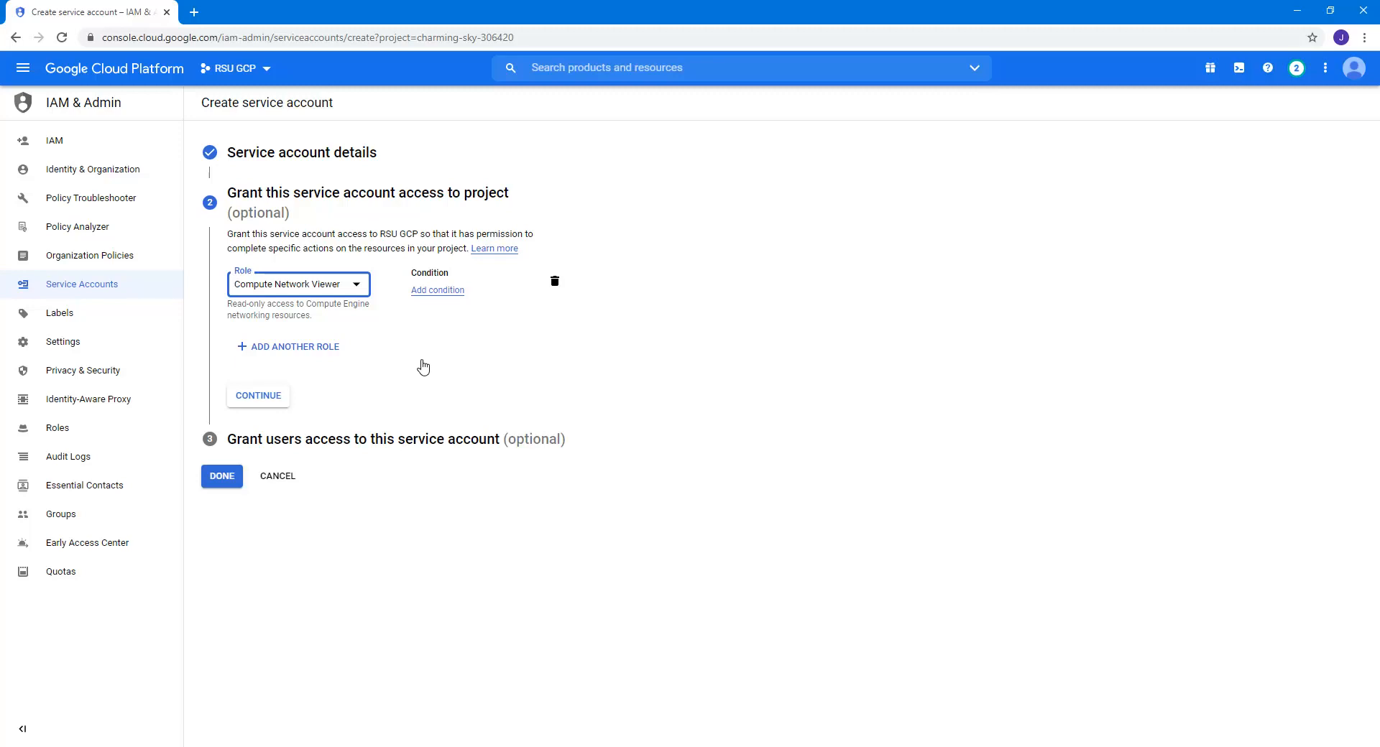
mouse_move(398, 363)
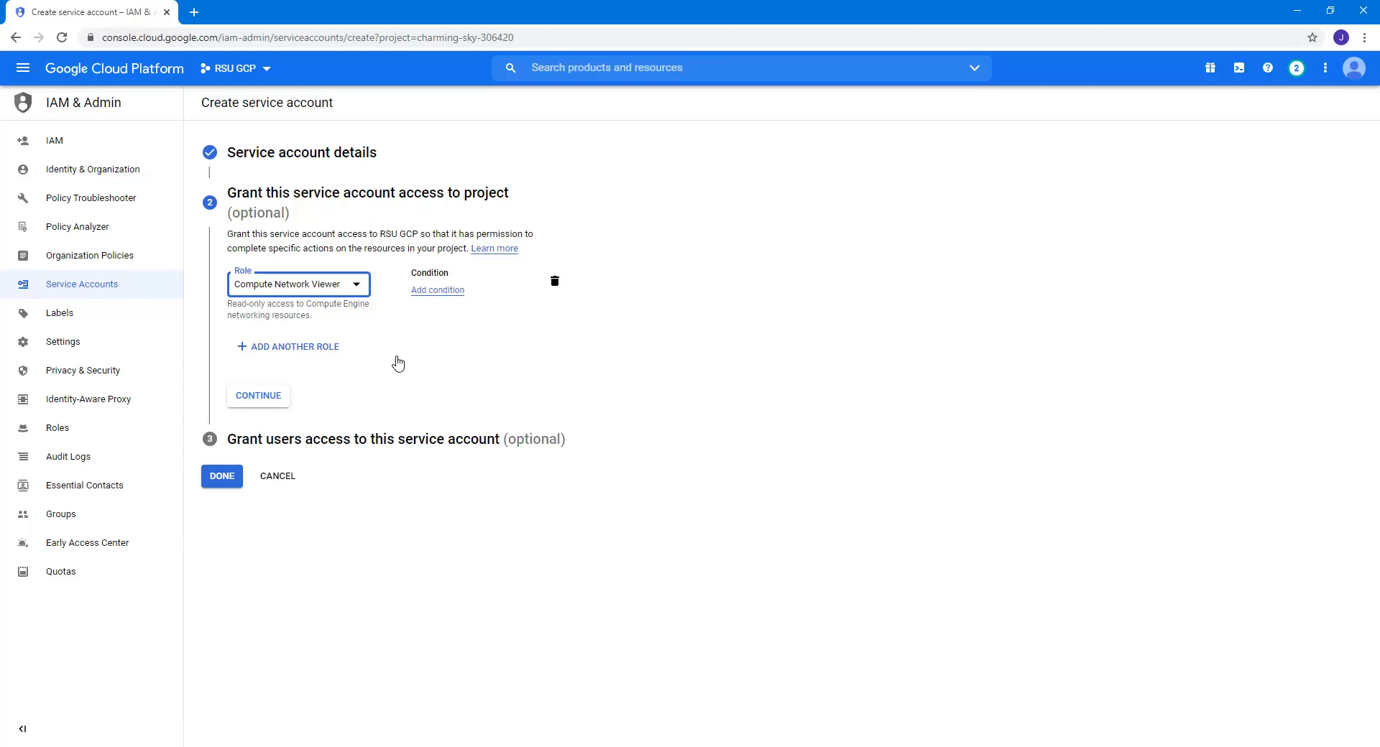
left_click(293, 346)
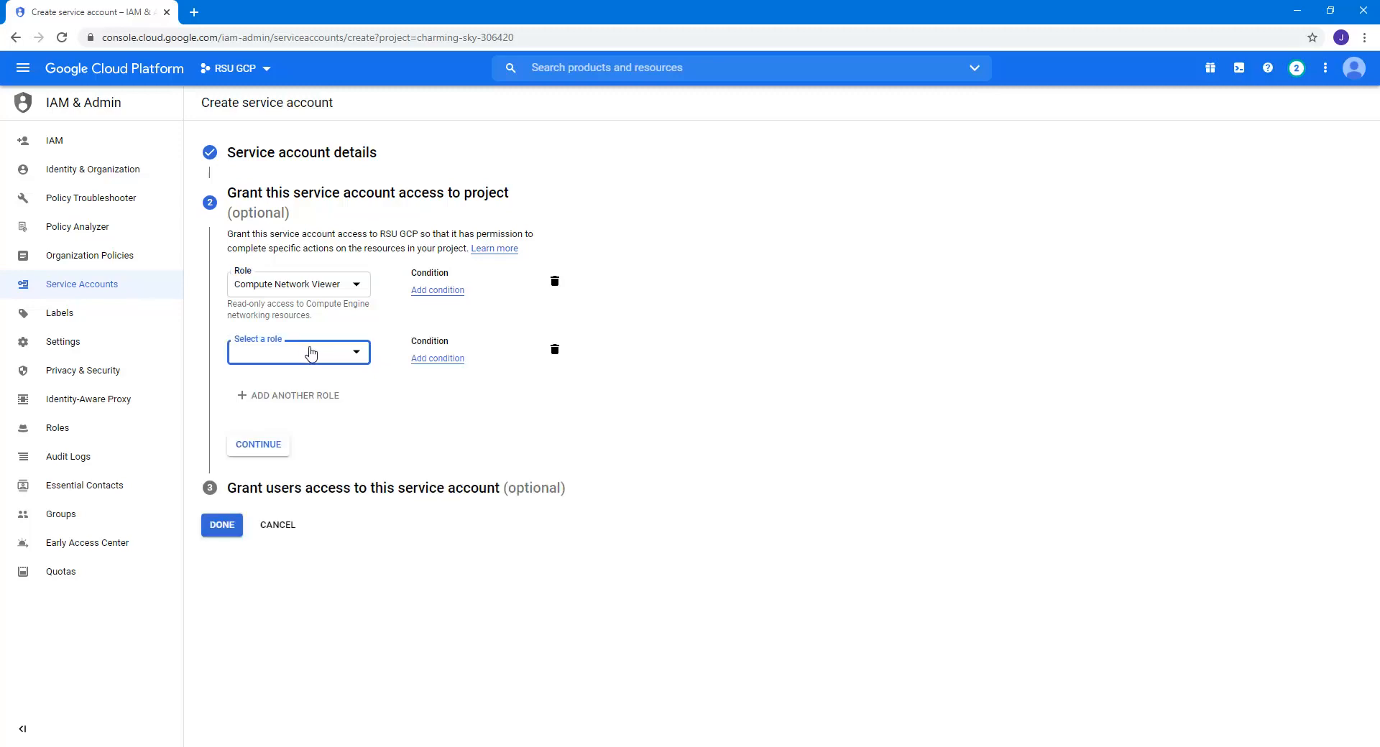
left_click(298, 351)
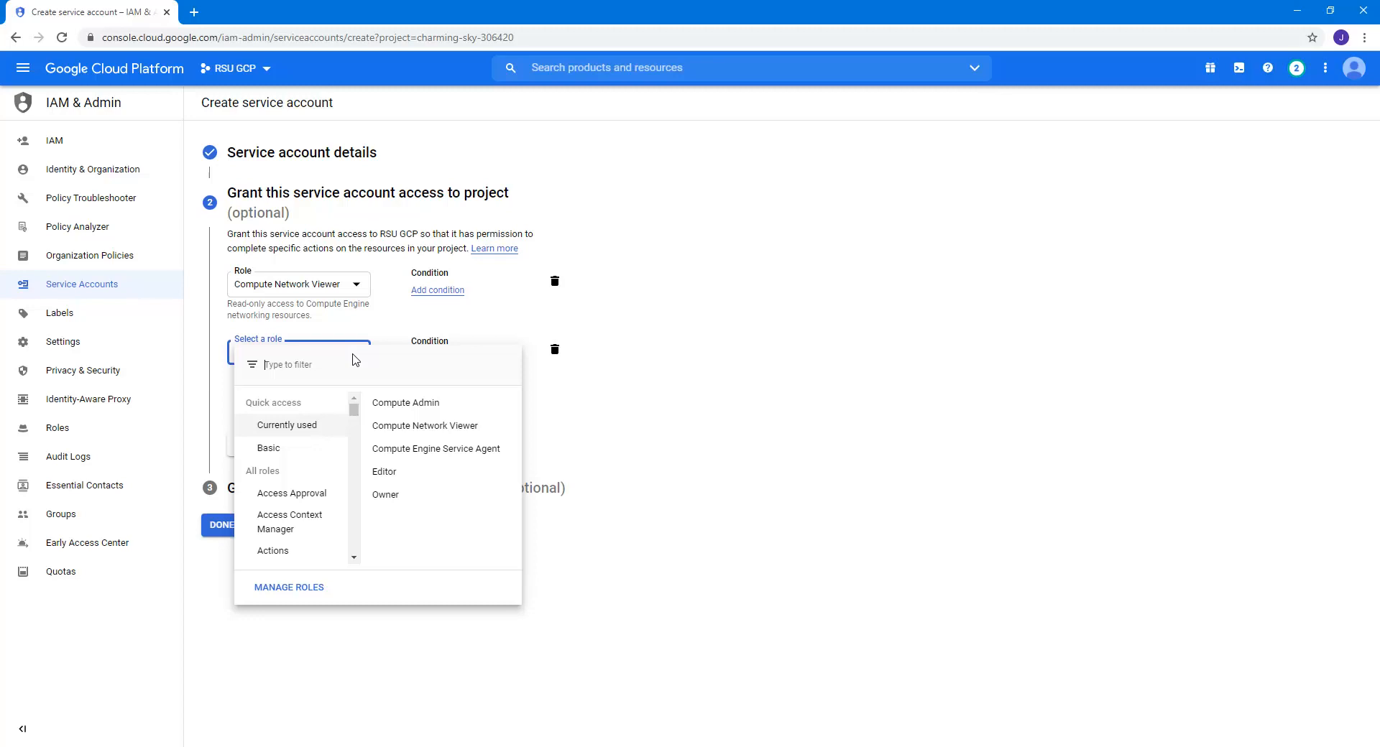
mouse_move(405, 402)
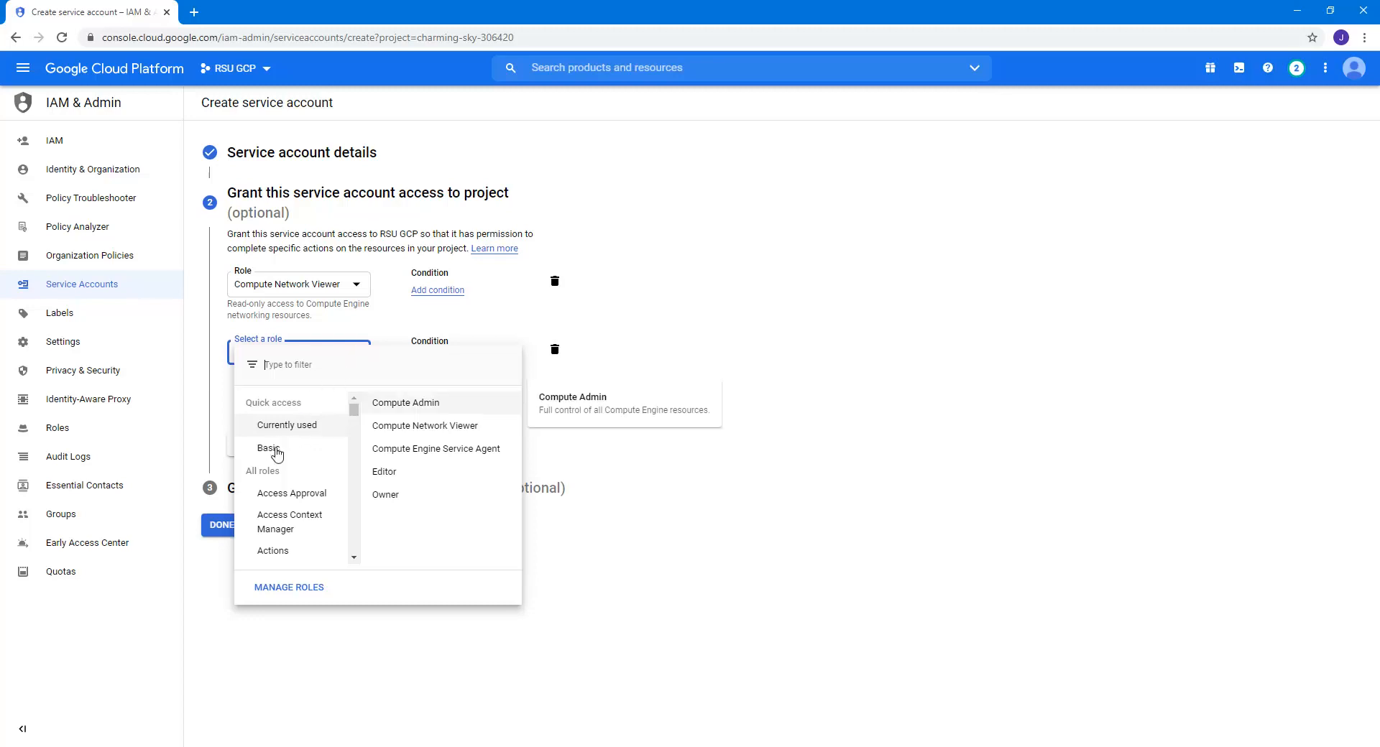
left_click(268, 449)
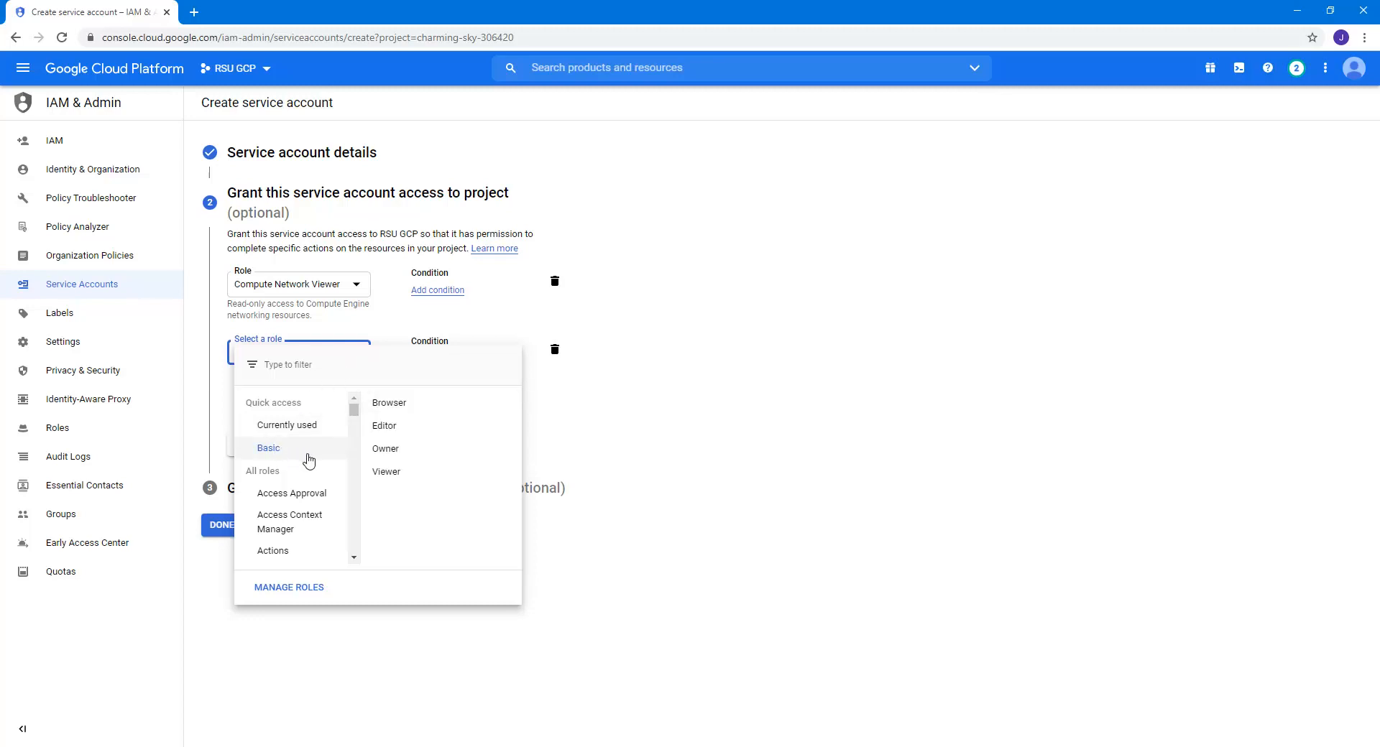
left_click(387, 472)
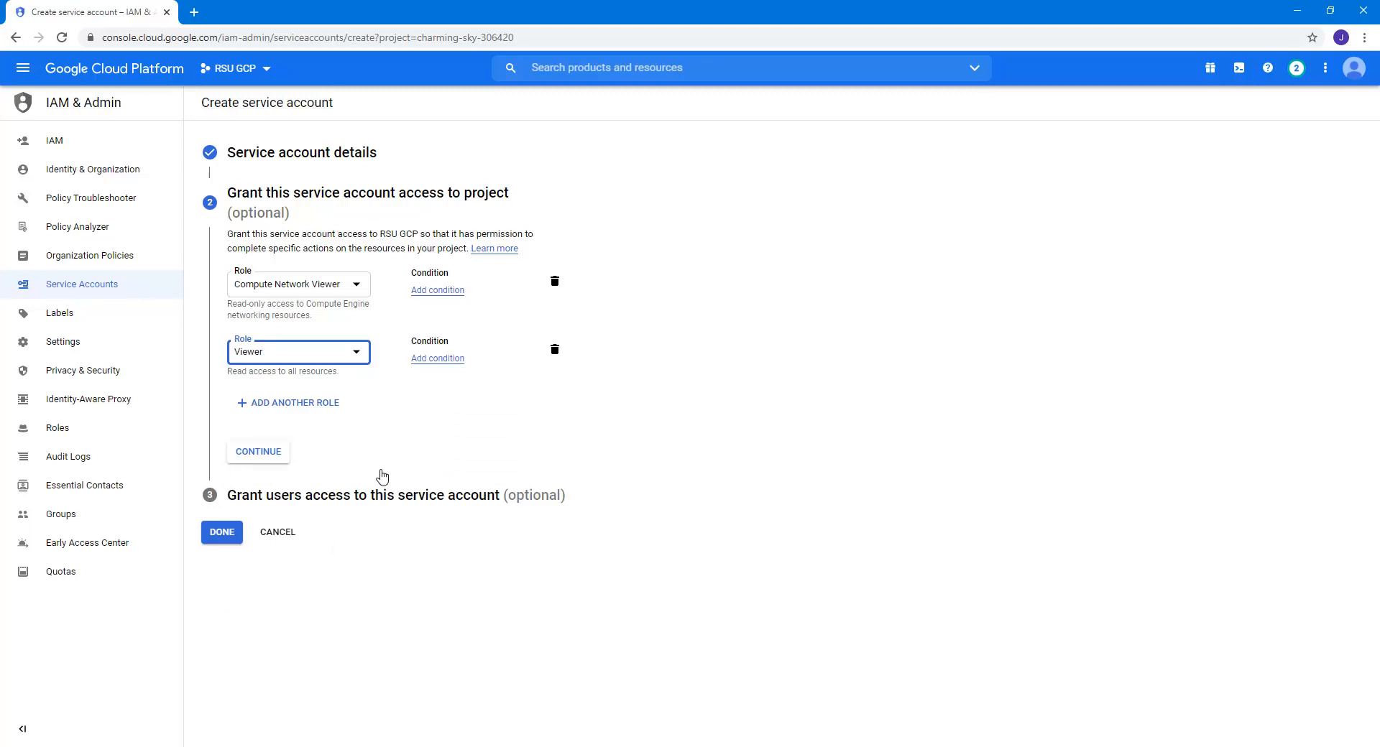
left_click(258, 451)
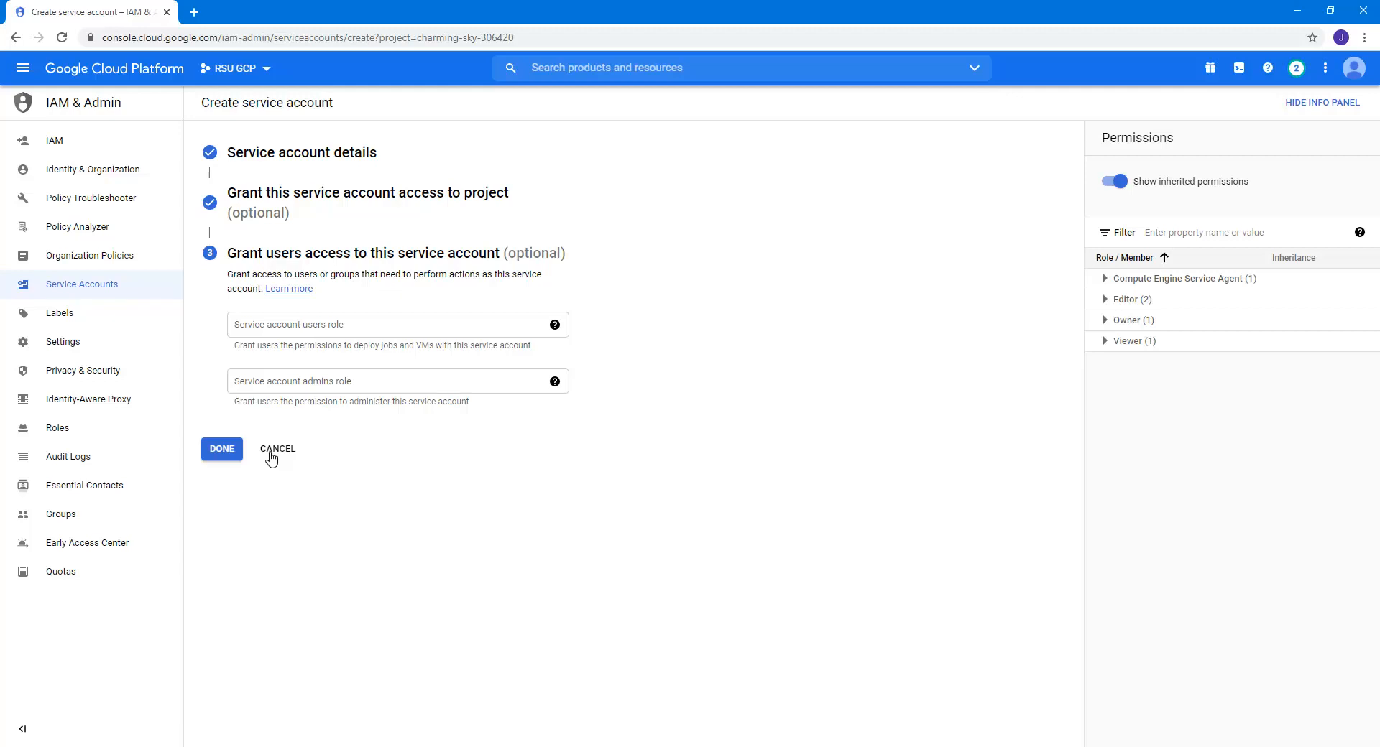
mouse_move(222, 449)
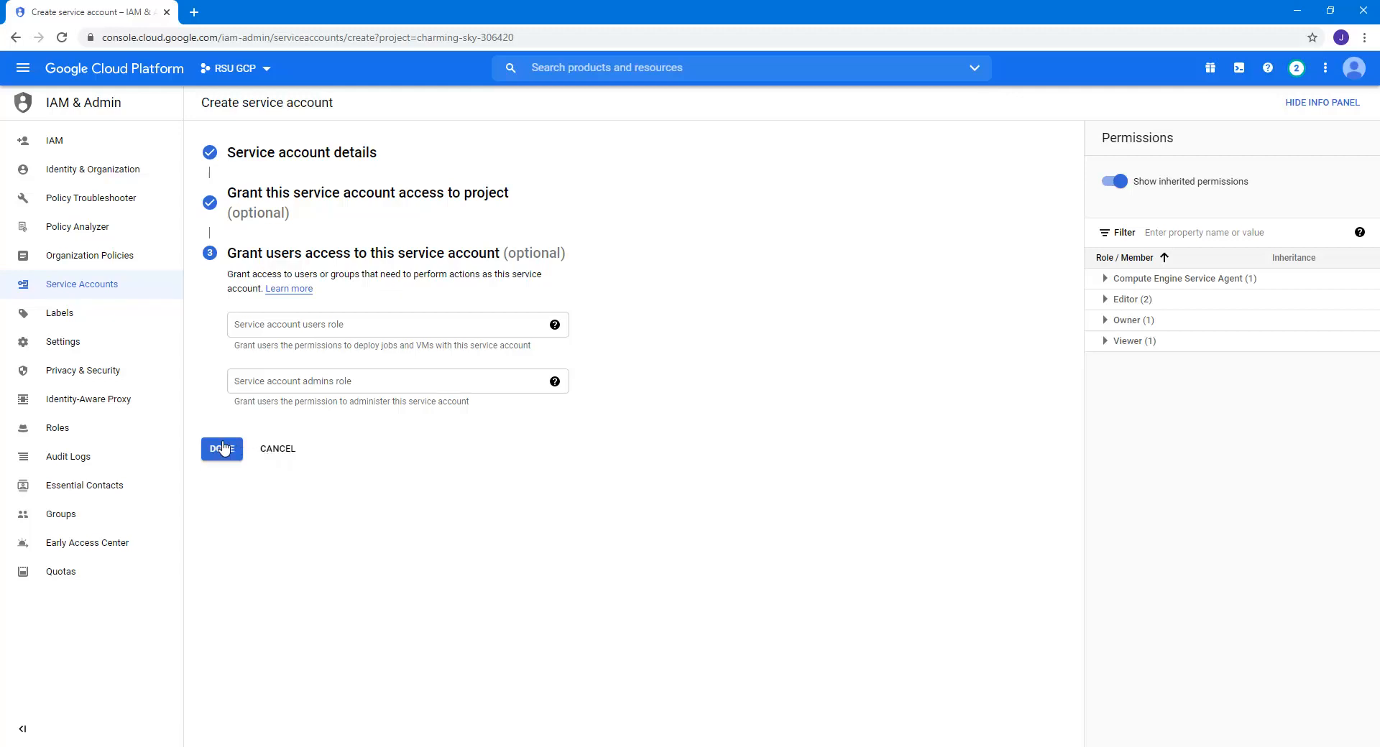
Leave user access fields empty and finish creating the RSU GCP account
left_click(220, 449)
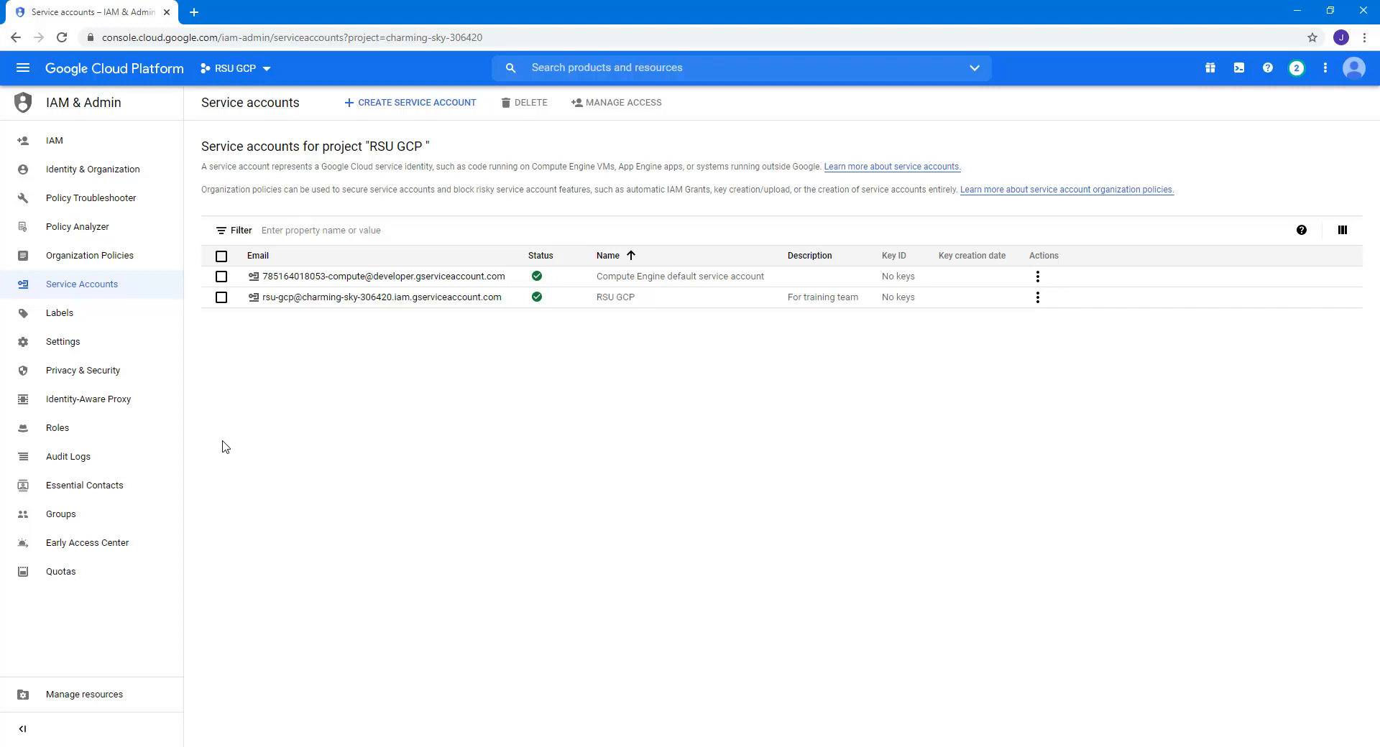
mouse_move(514, 388)
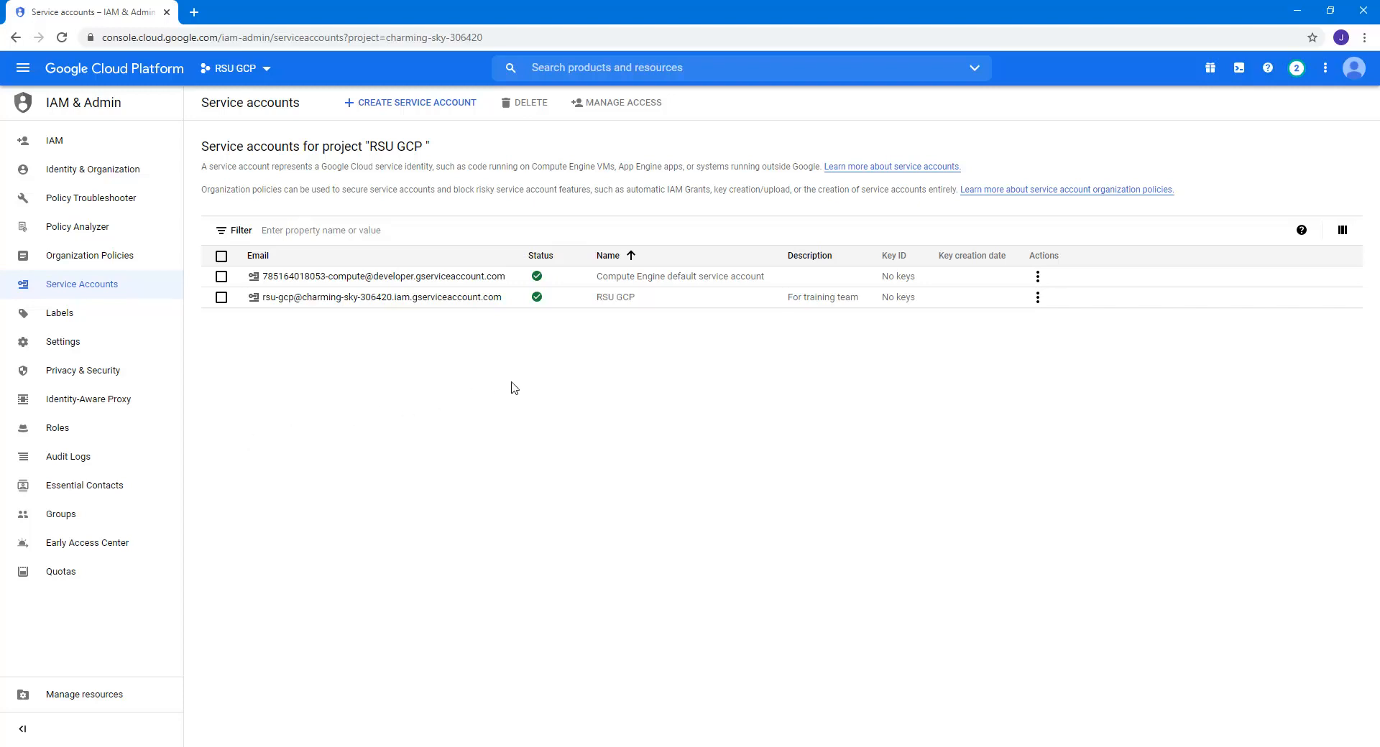
mouse_move(895, 311)
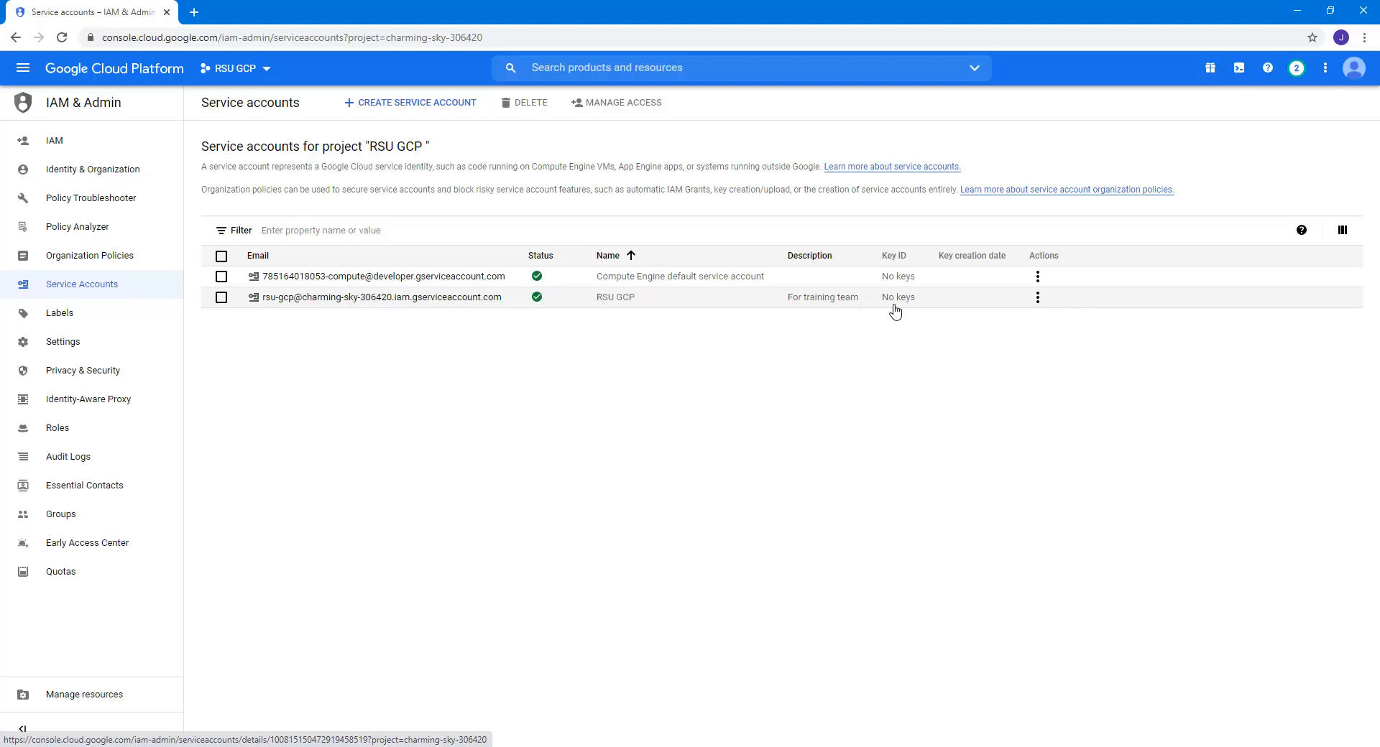
mouse_move(918, 310)
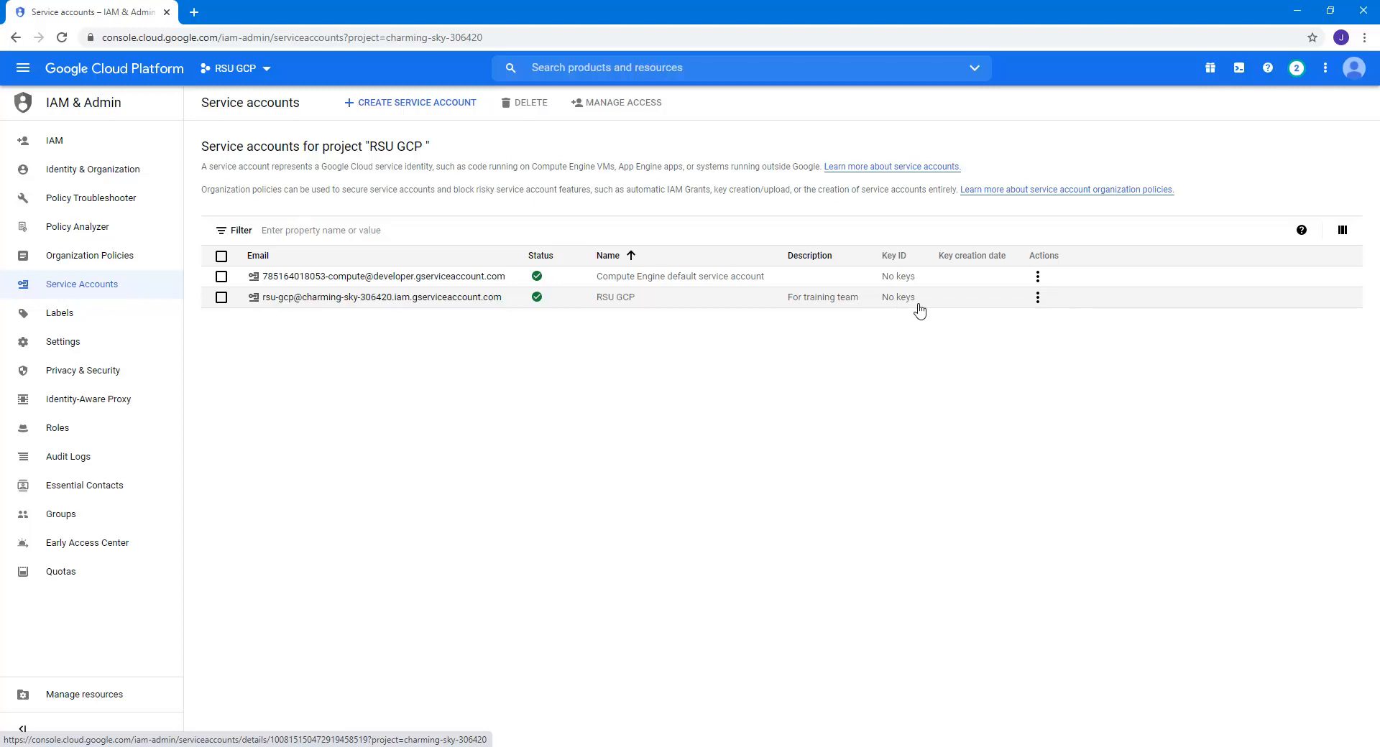
Choose Manage keys from the RSU GCP row's Actions menu
left_click(1038, 297)
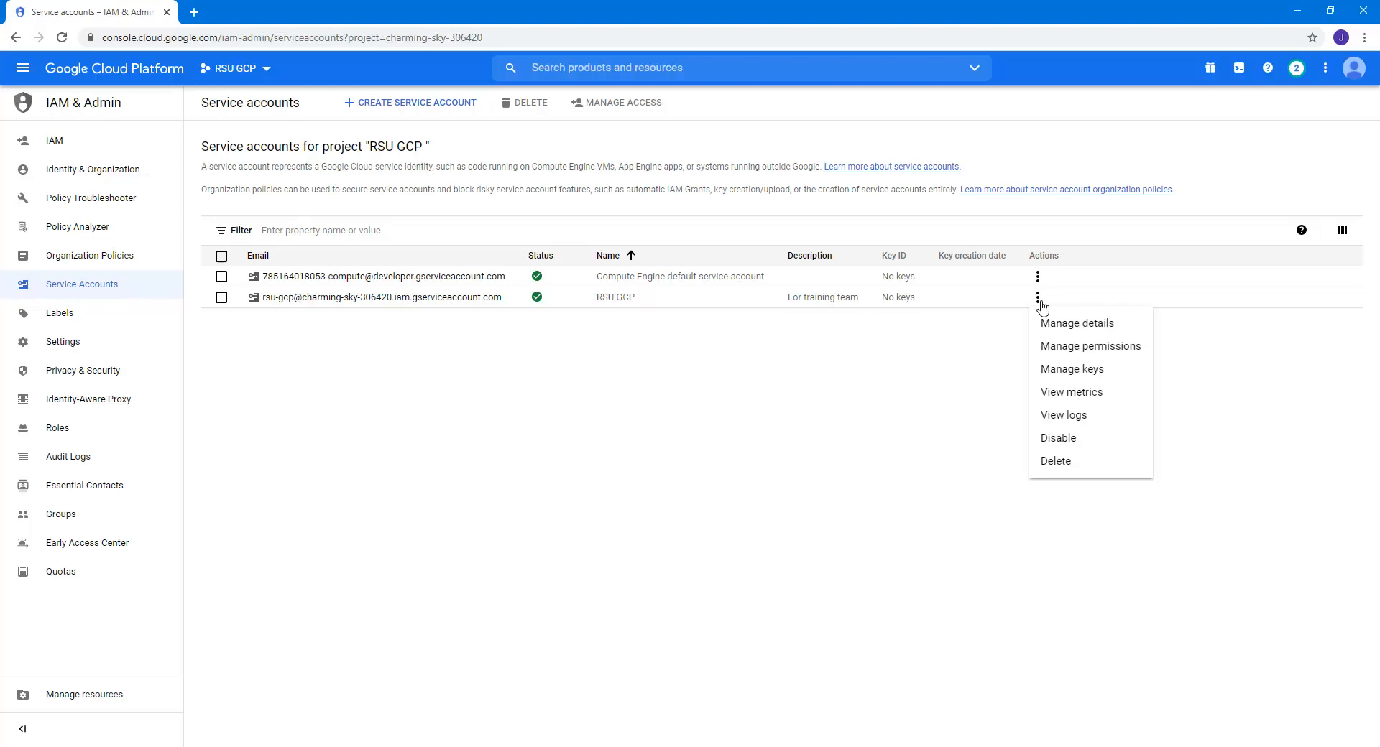
mouse_move(1055, 377)
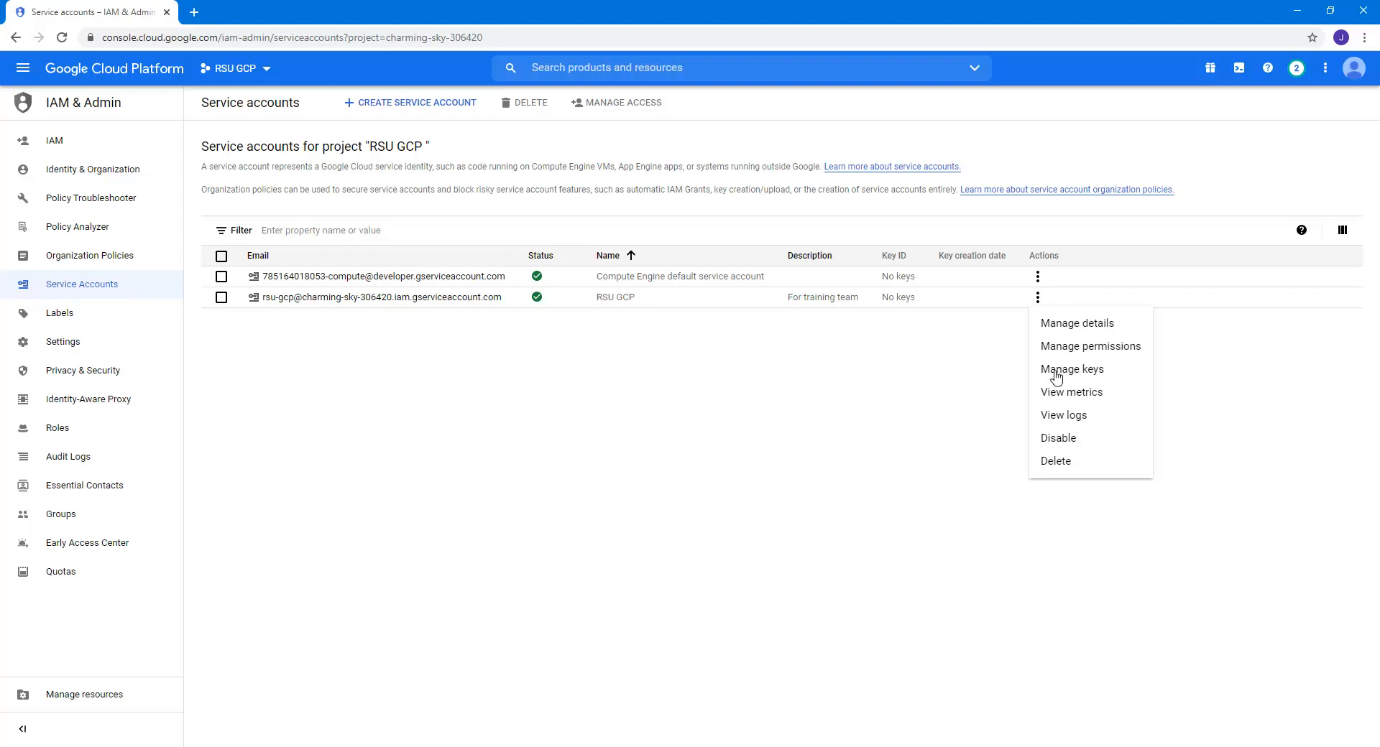
left_click(1071, 369)
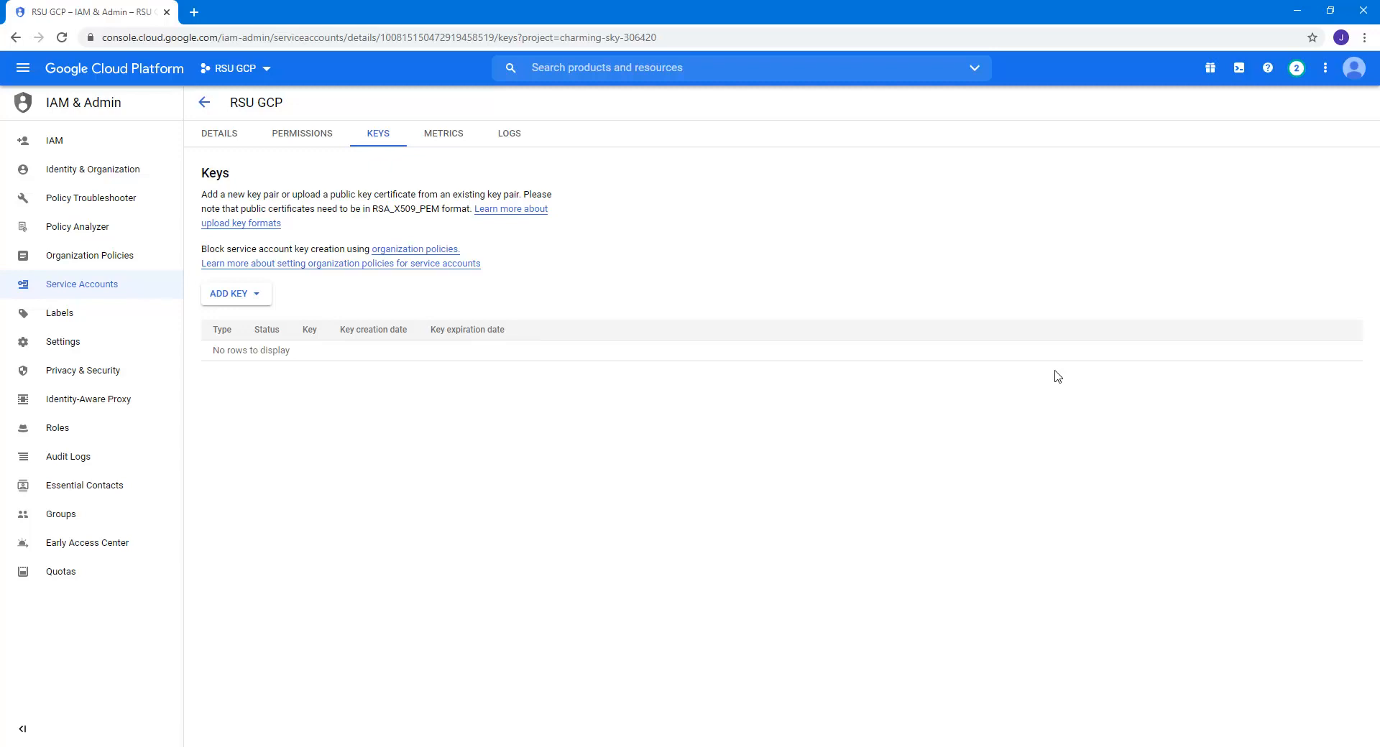
mouse_move(427, 317)
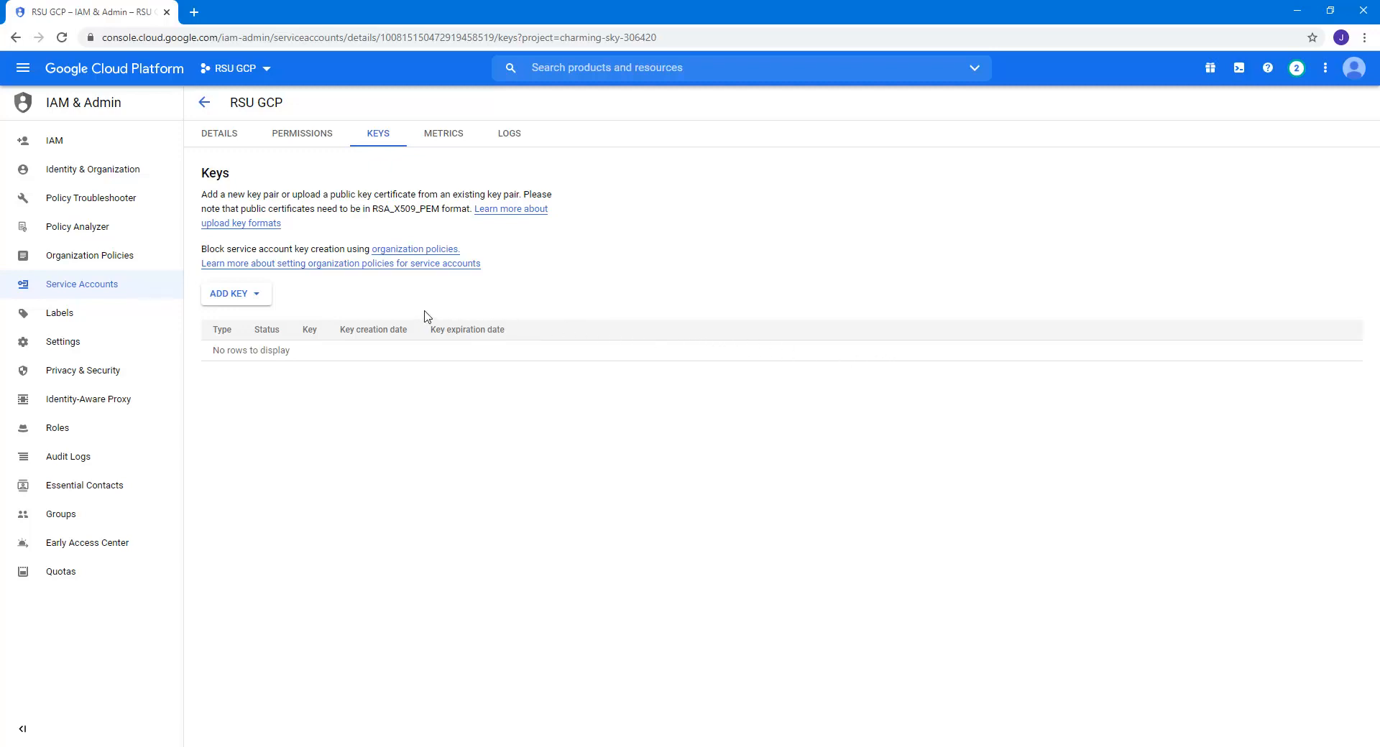
Create a new JSON private key and download it
left_click(231, 294)
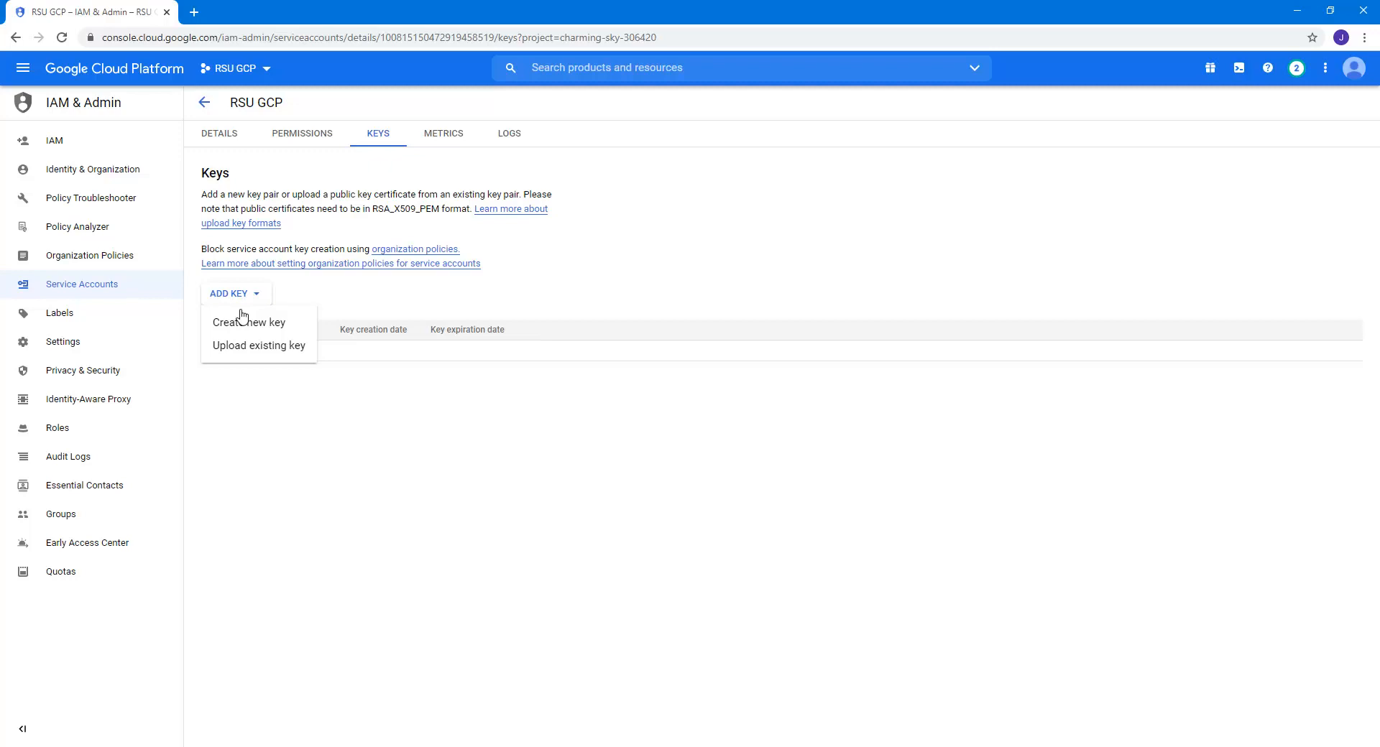
left_click(249, 322)
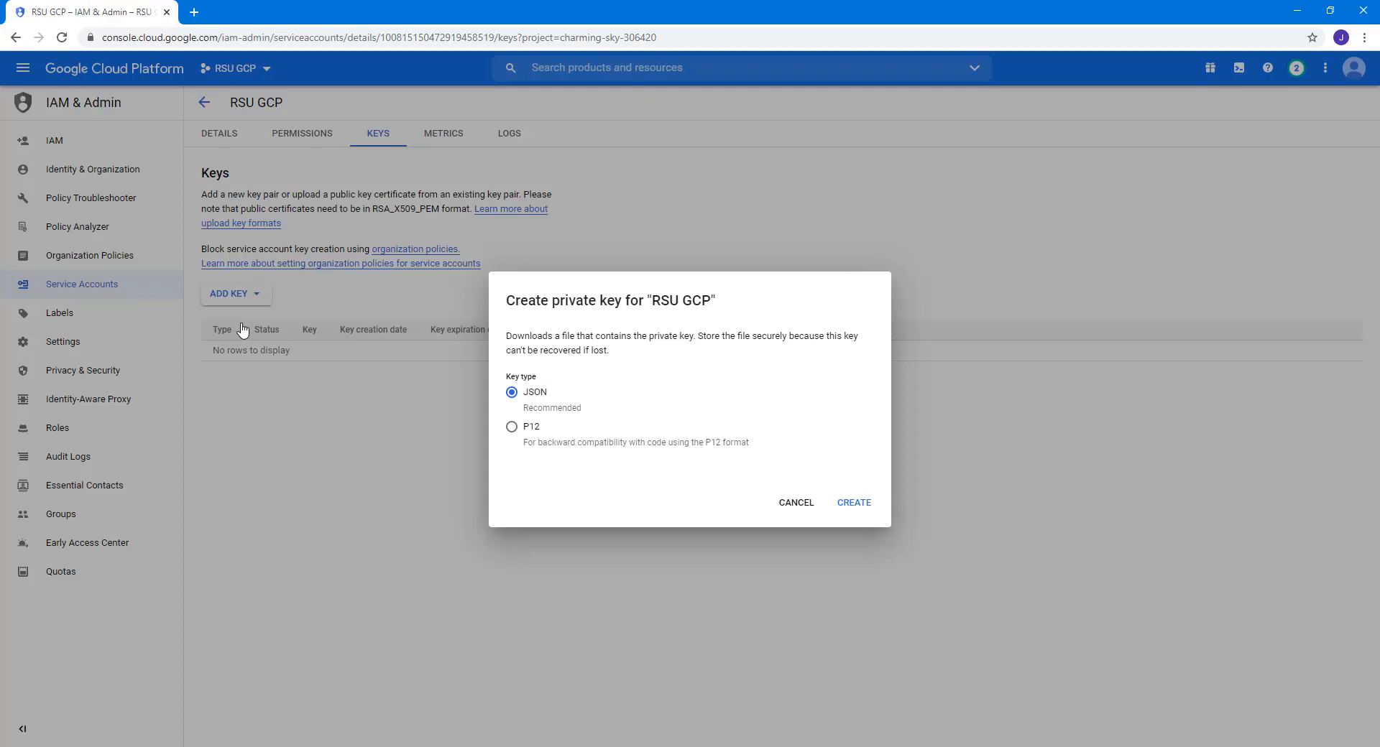
mouse_move(420, 382)
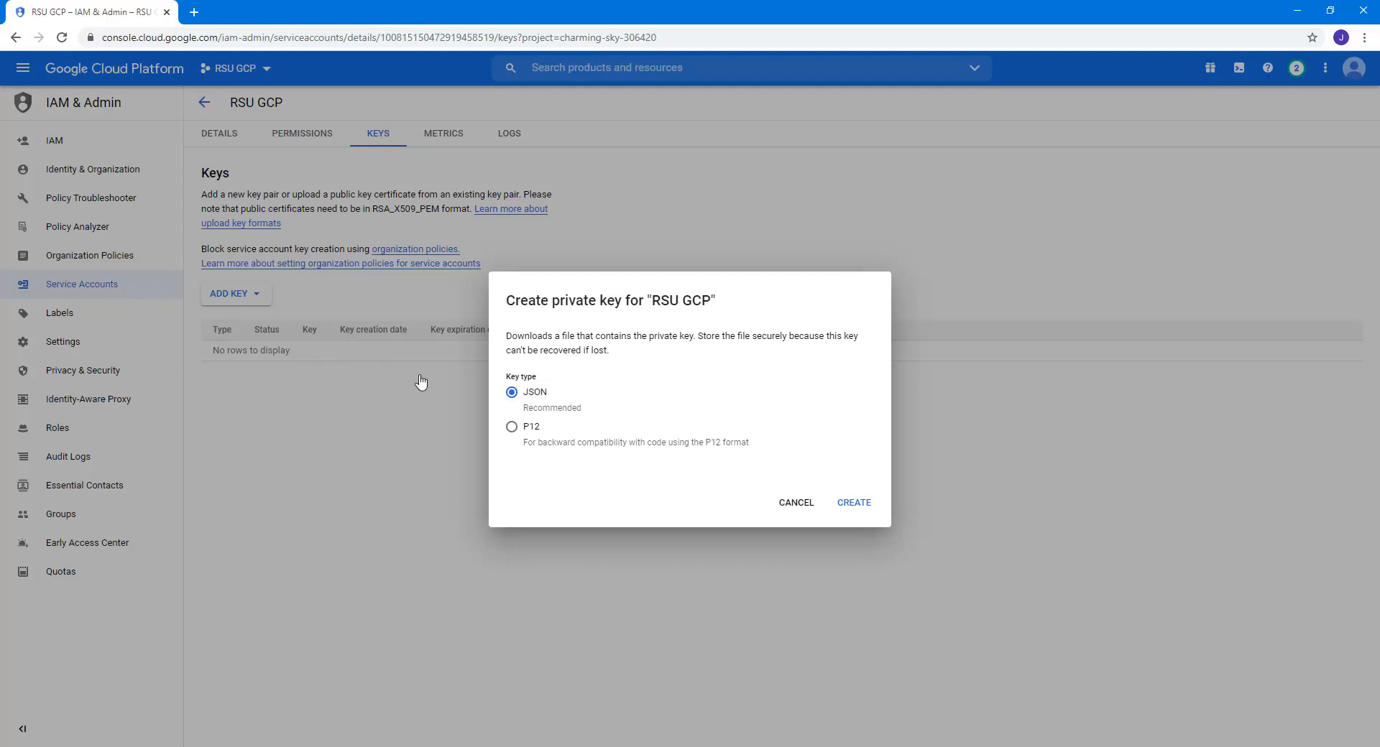
mouse_move(850, 508)
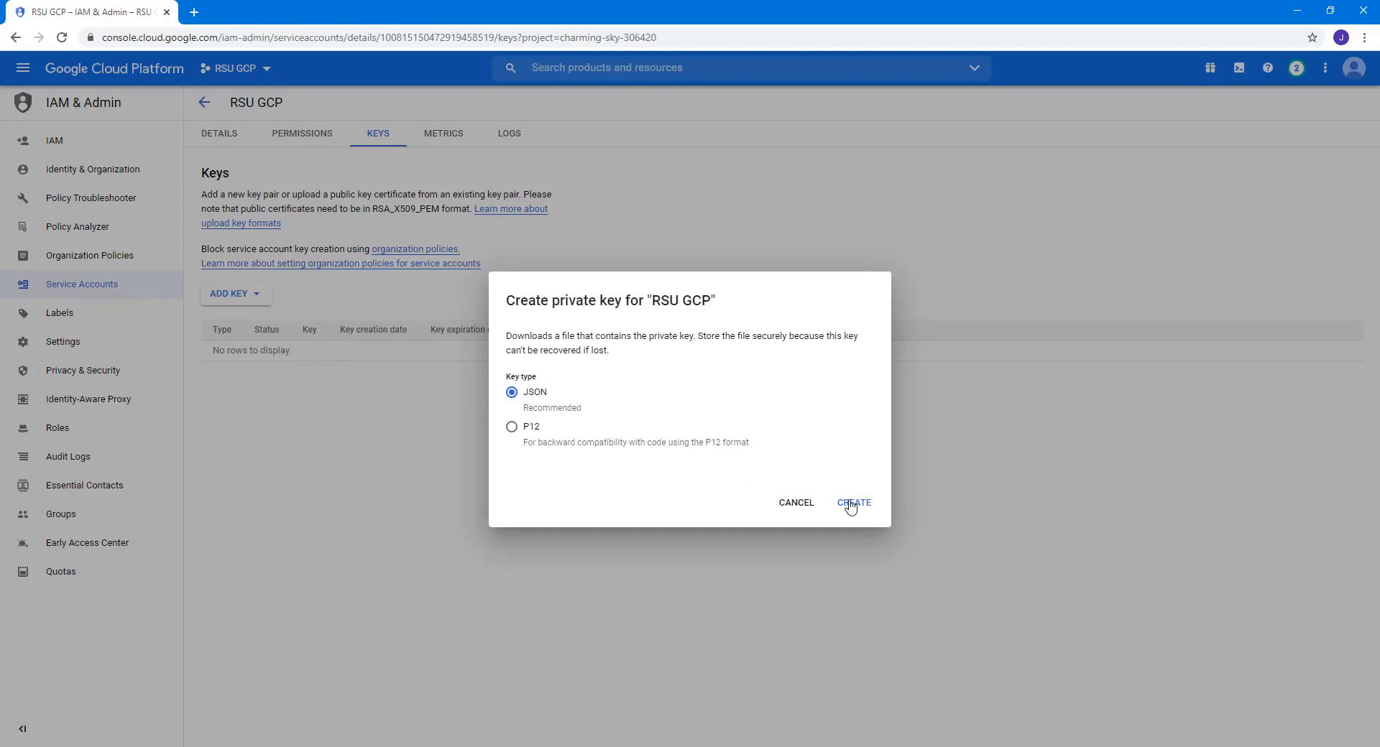
left_click(853, 503)
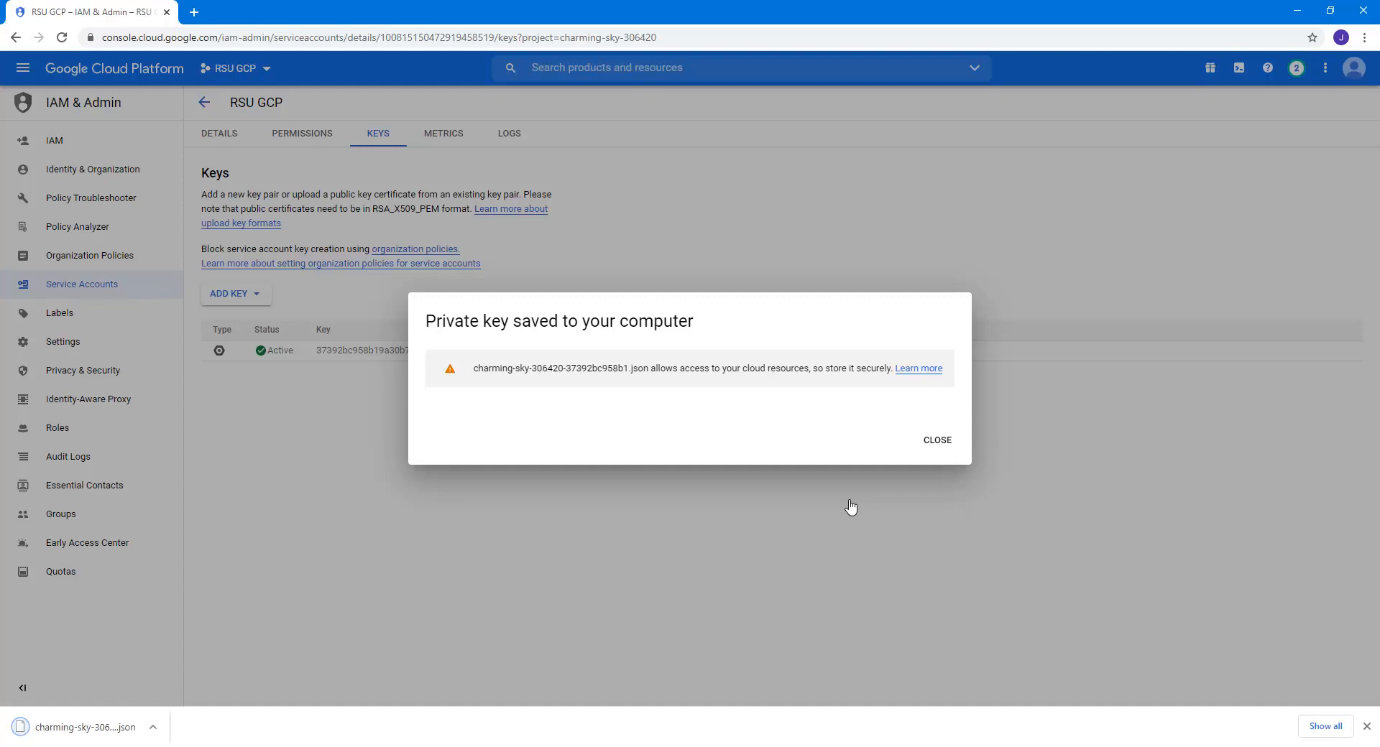
mouse_move(874, 485)
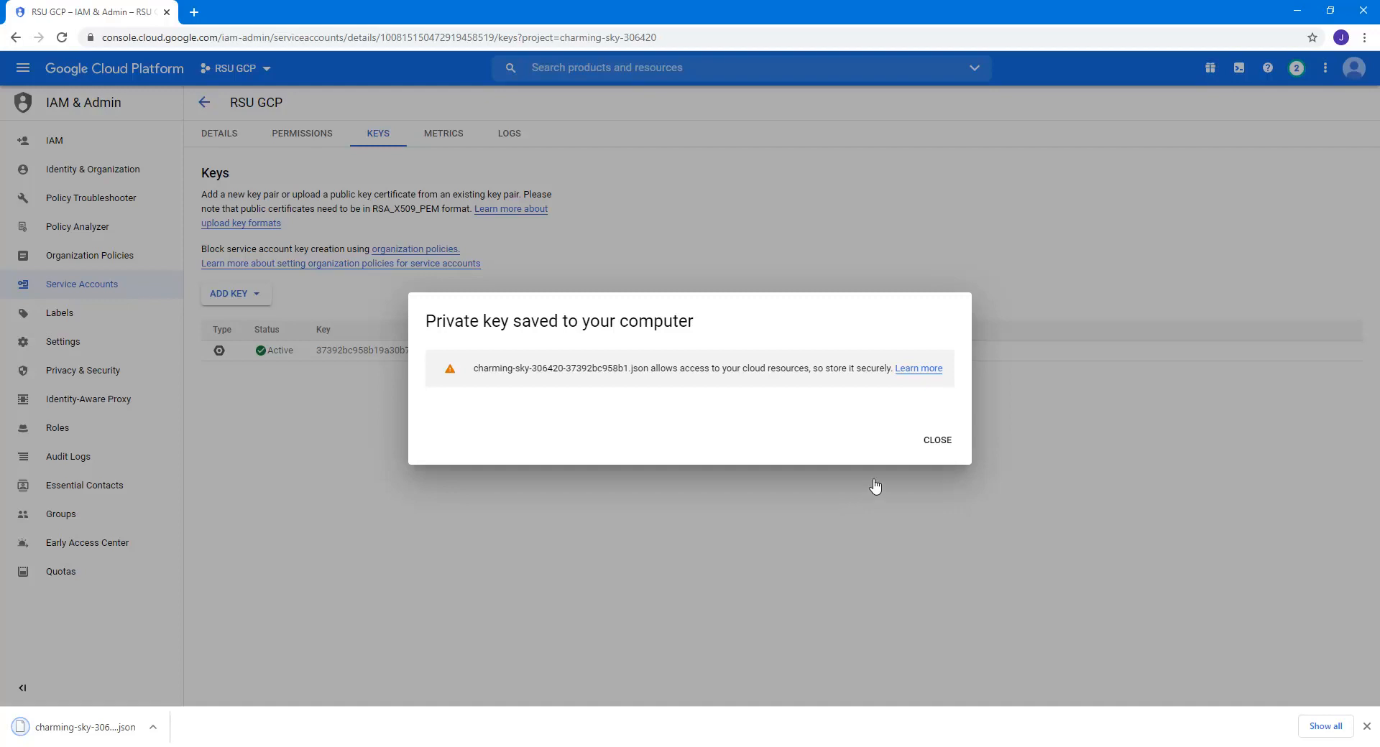
Close the 'Private key saved to your computer' dialog
left_click(935, 440)
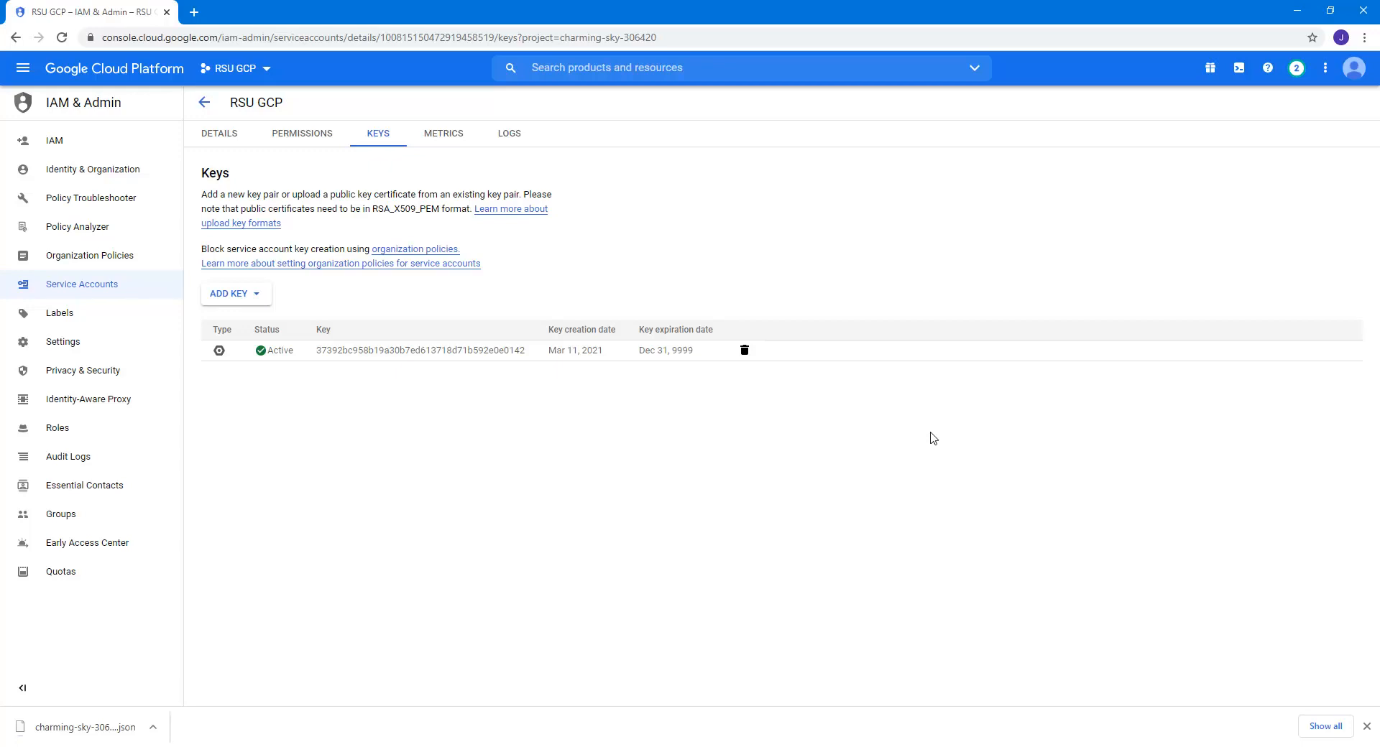
mouse_move(483, 602)
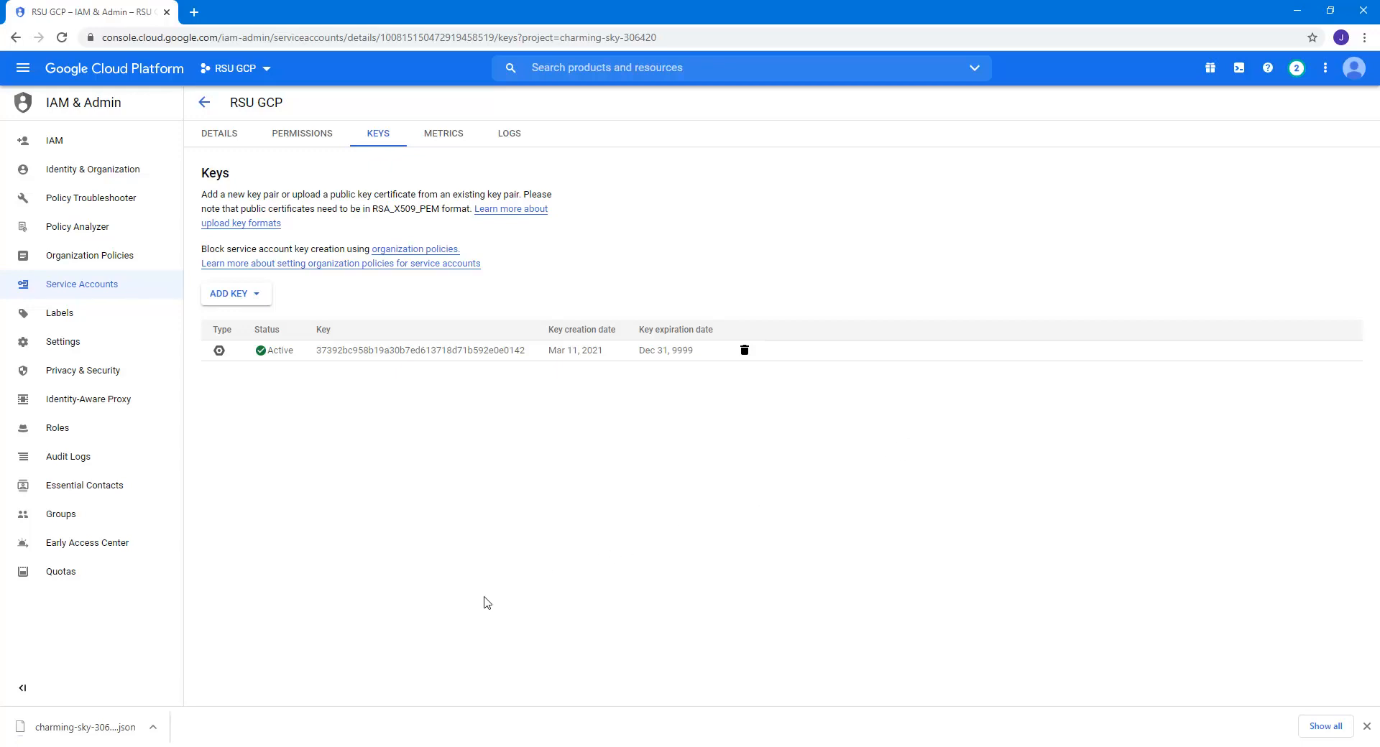